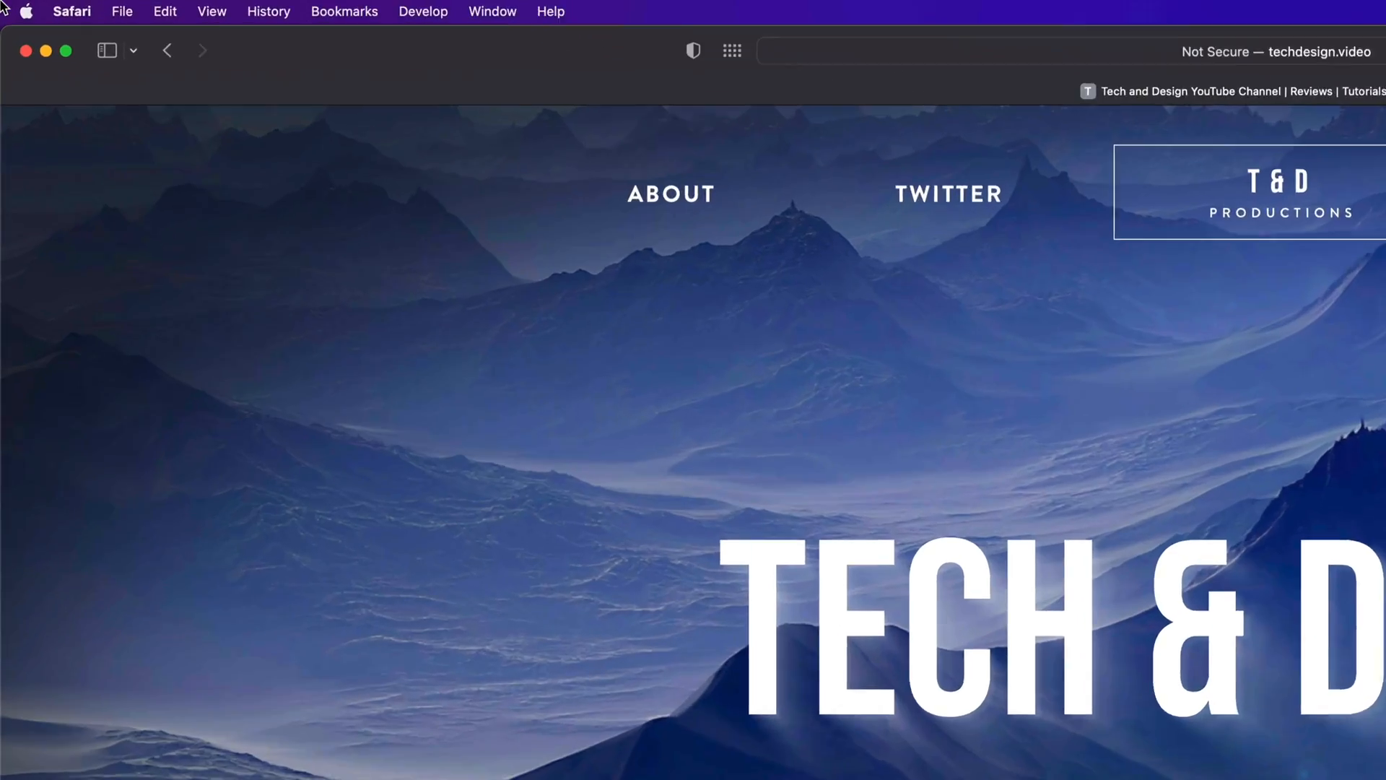
# - Open the Apple menu to see one System Preferences update and two App Store updates
pyautogui.click(26, 12)
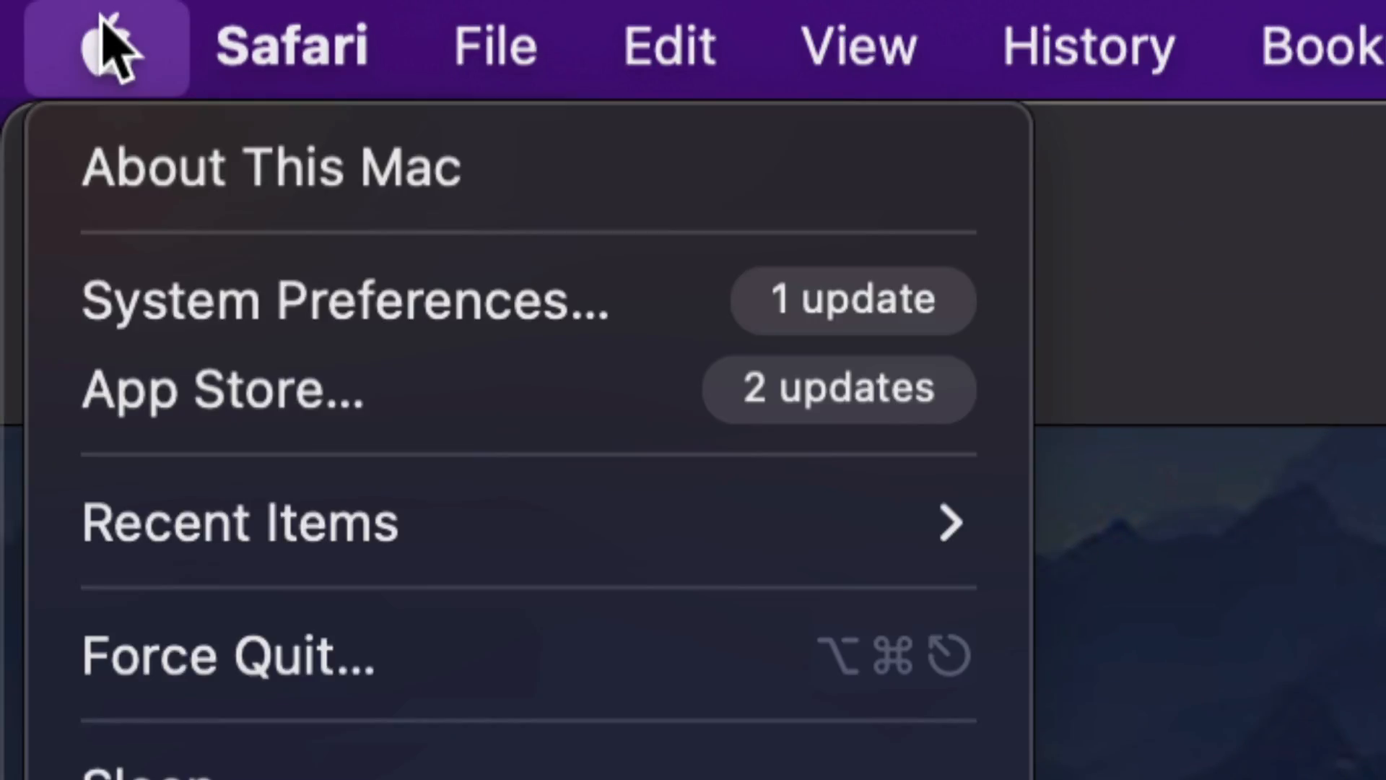
pyautogui.moveTo(300, 389)
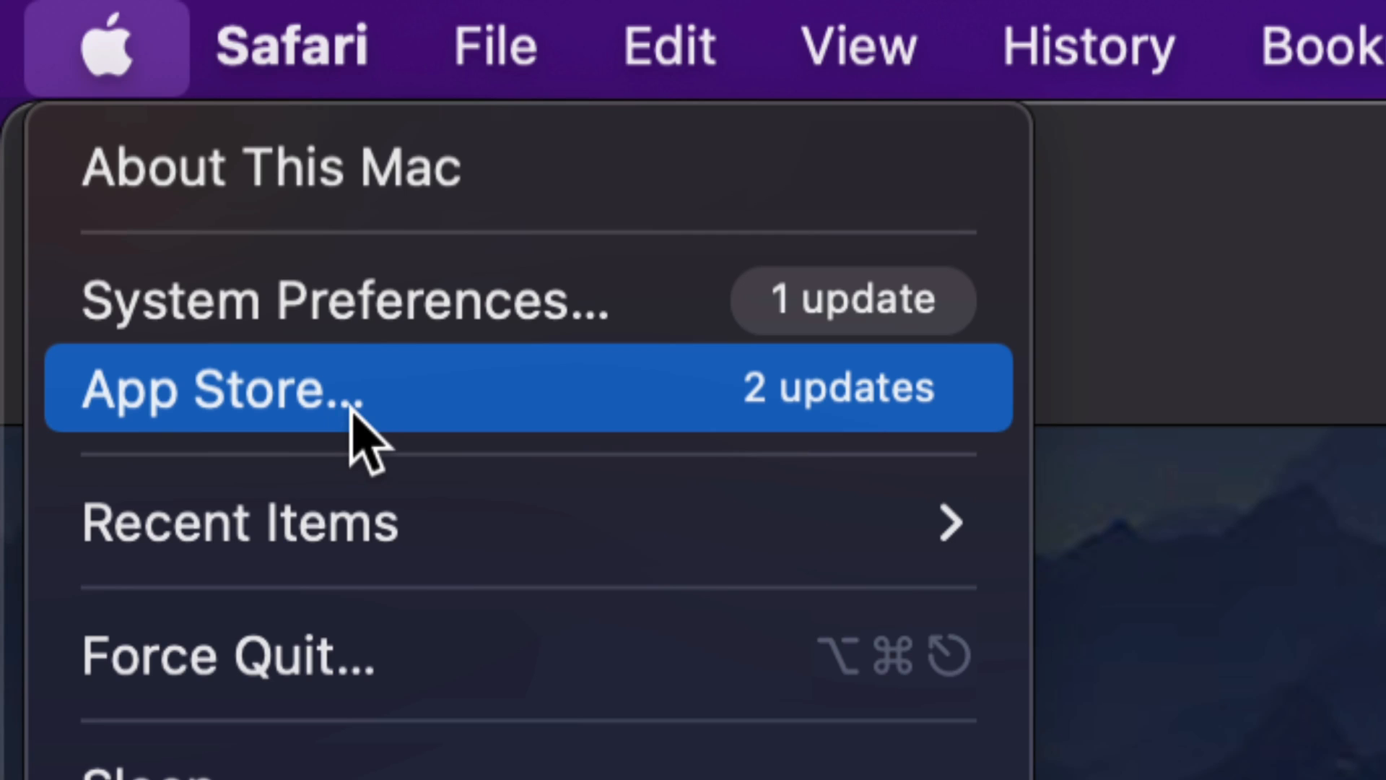
pyautogui.moveTo(177, 319)
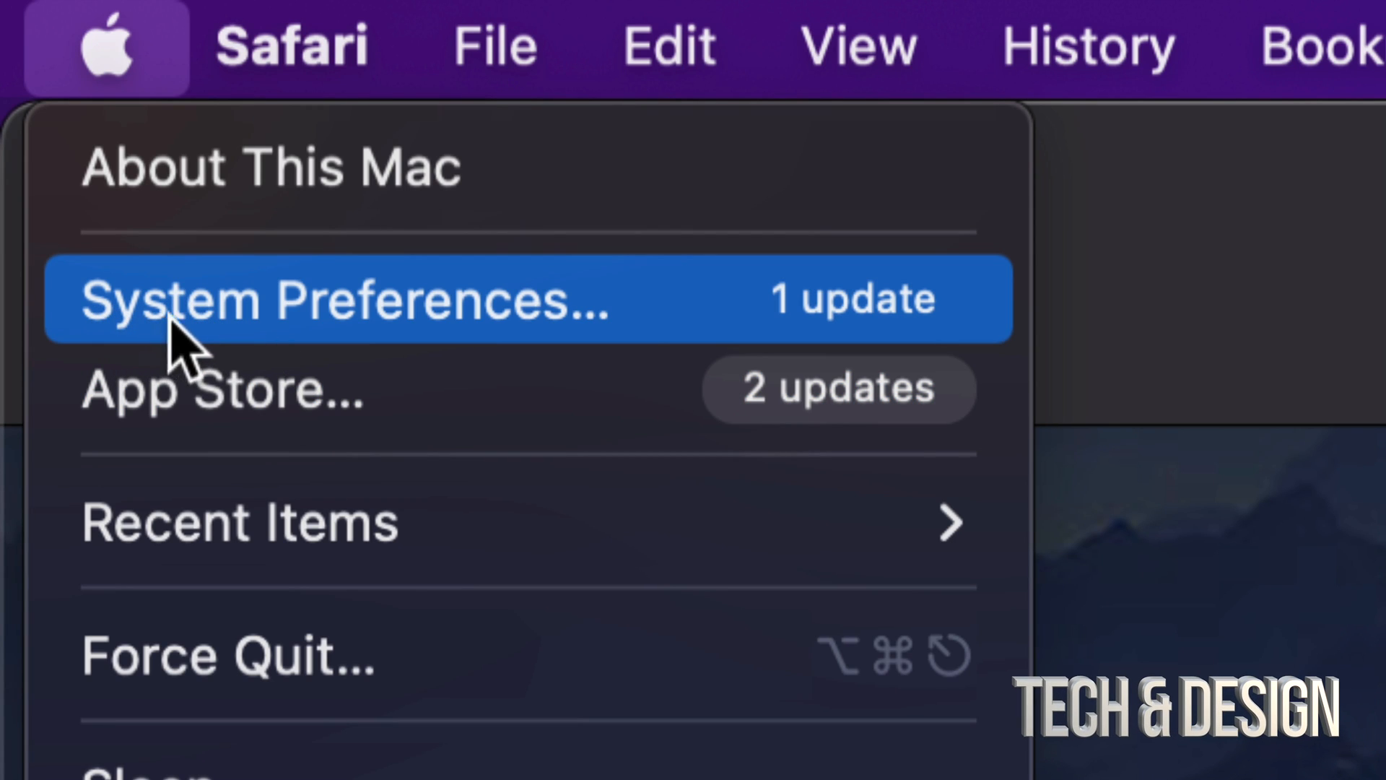
pyautogui.moveTo(645, 354)
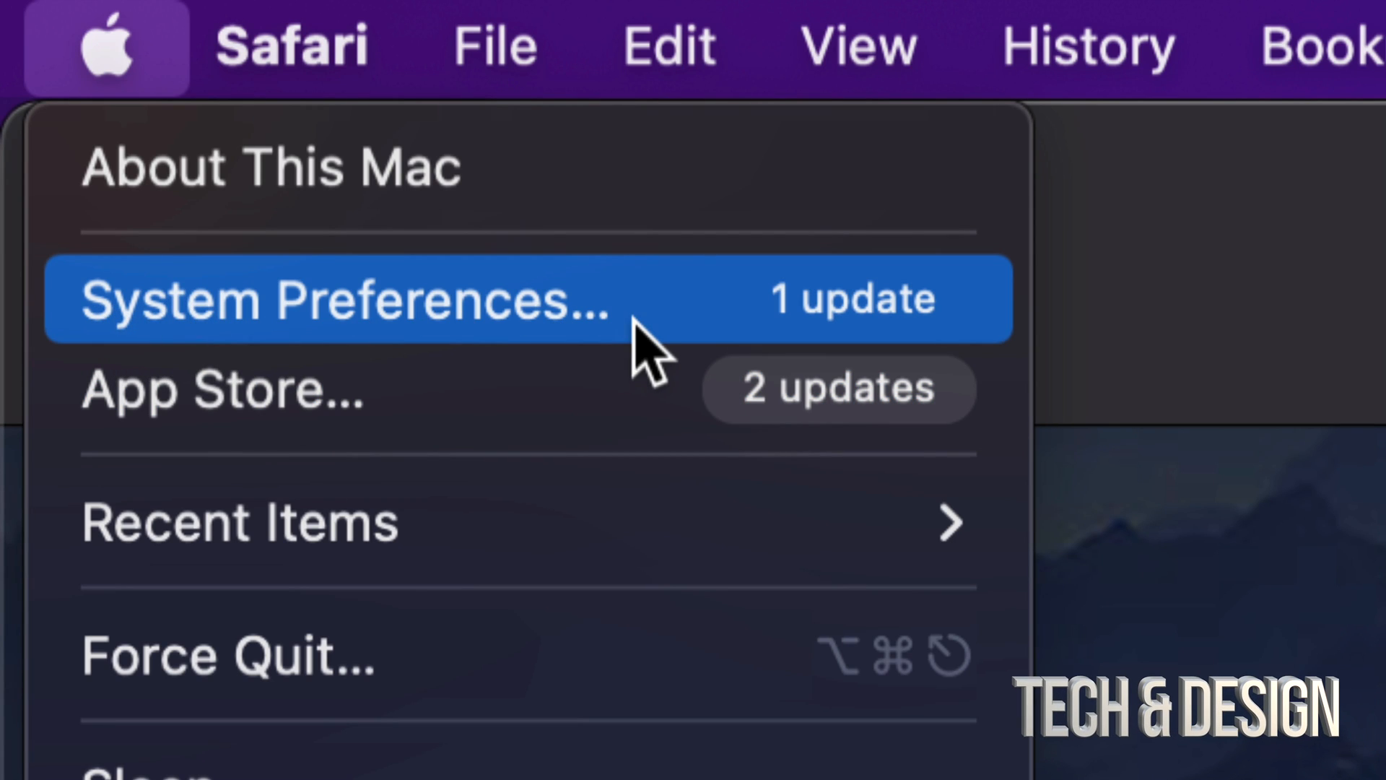
pyautogui.moveTo(460, 345)
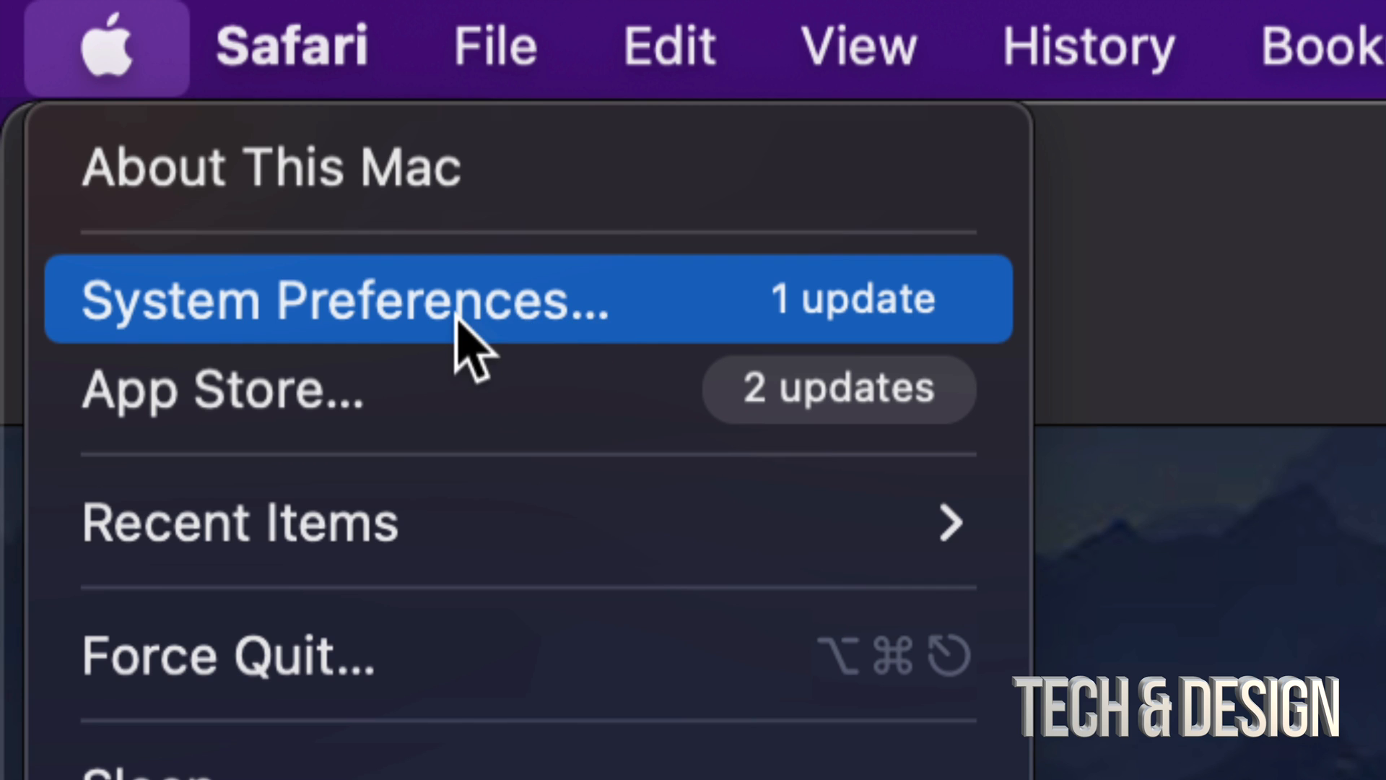
# - Open the Software Update pane offering the 3.92 GB macOS Ventura 13.0 upgrade
pyautogui.click(345, 299)
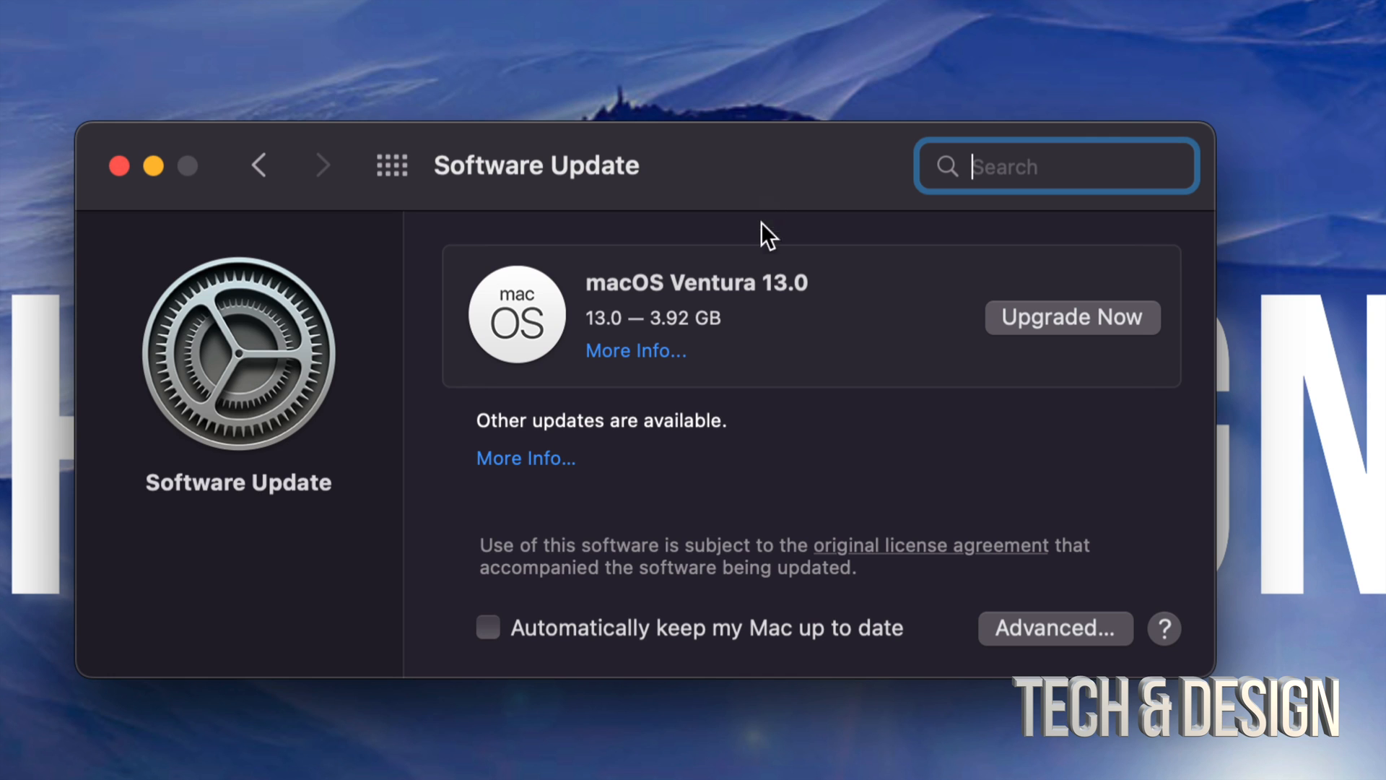
pyautogui.moveTo(741, 369)
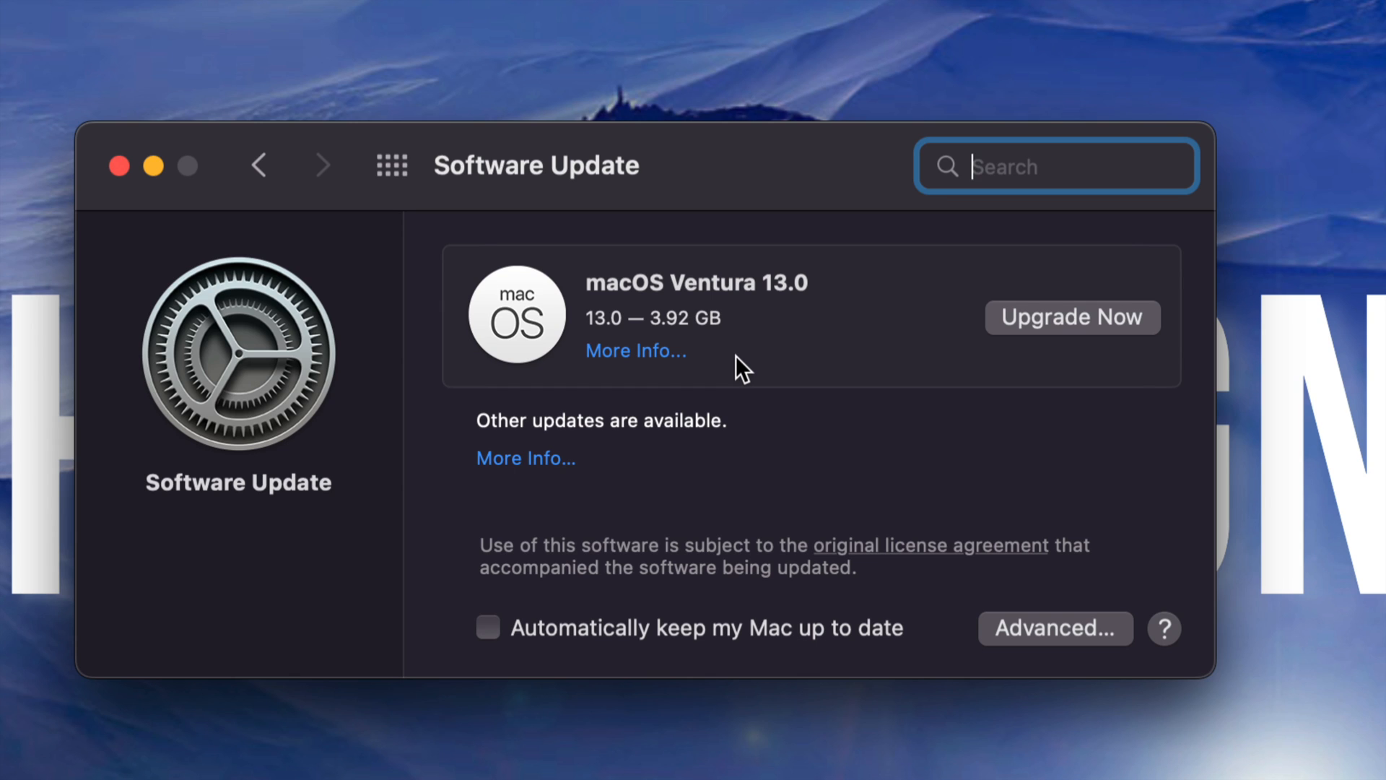
pyautogui.moveTo(636, 395)
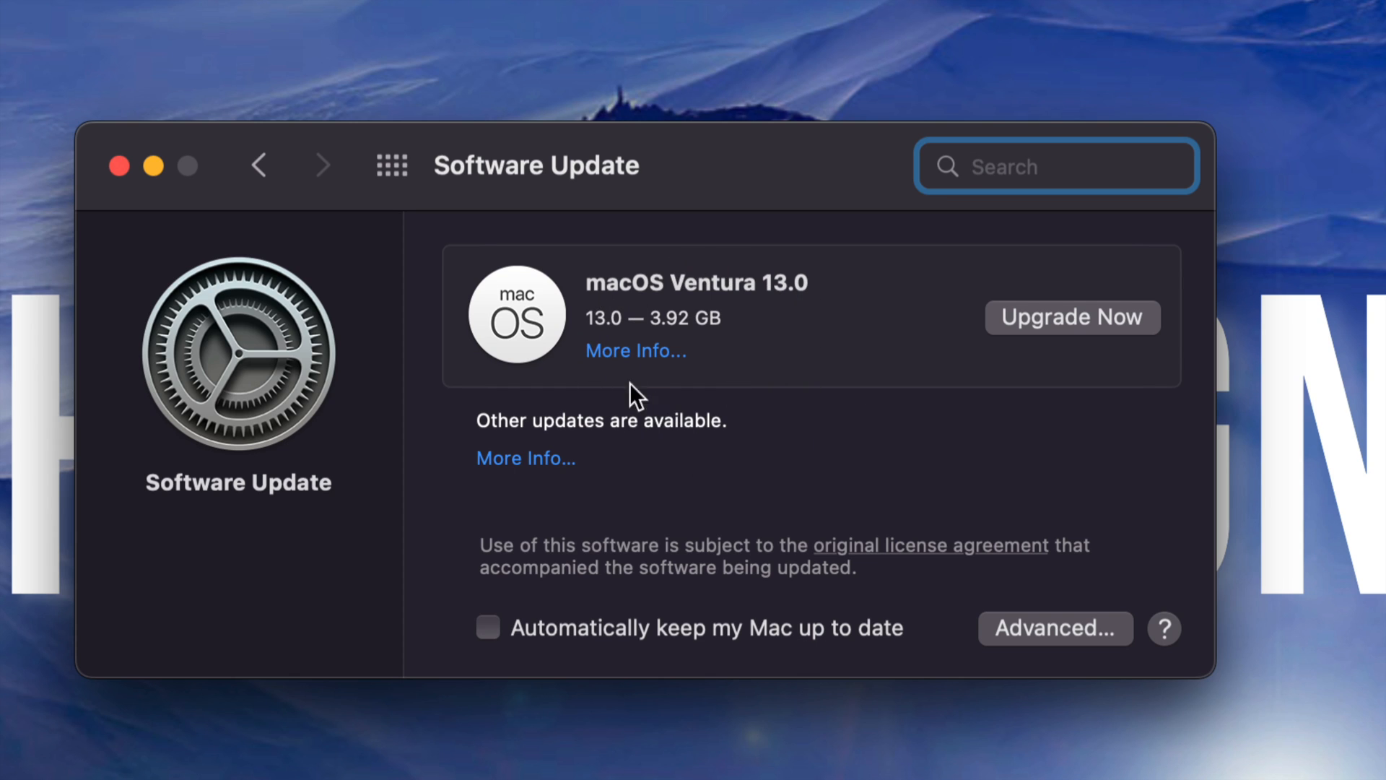
pyautogui.moveTo(865, 467)
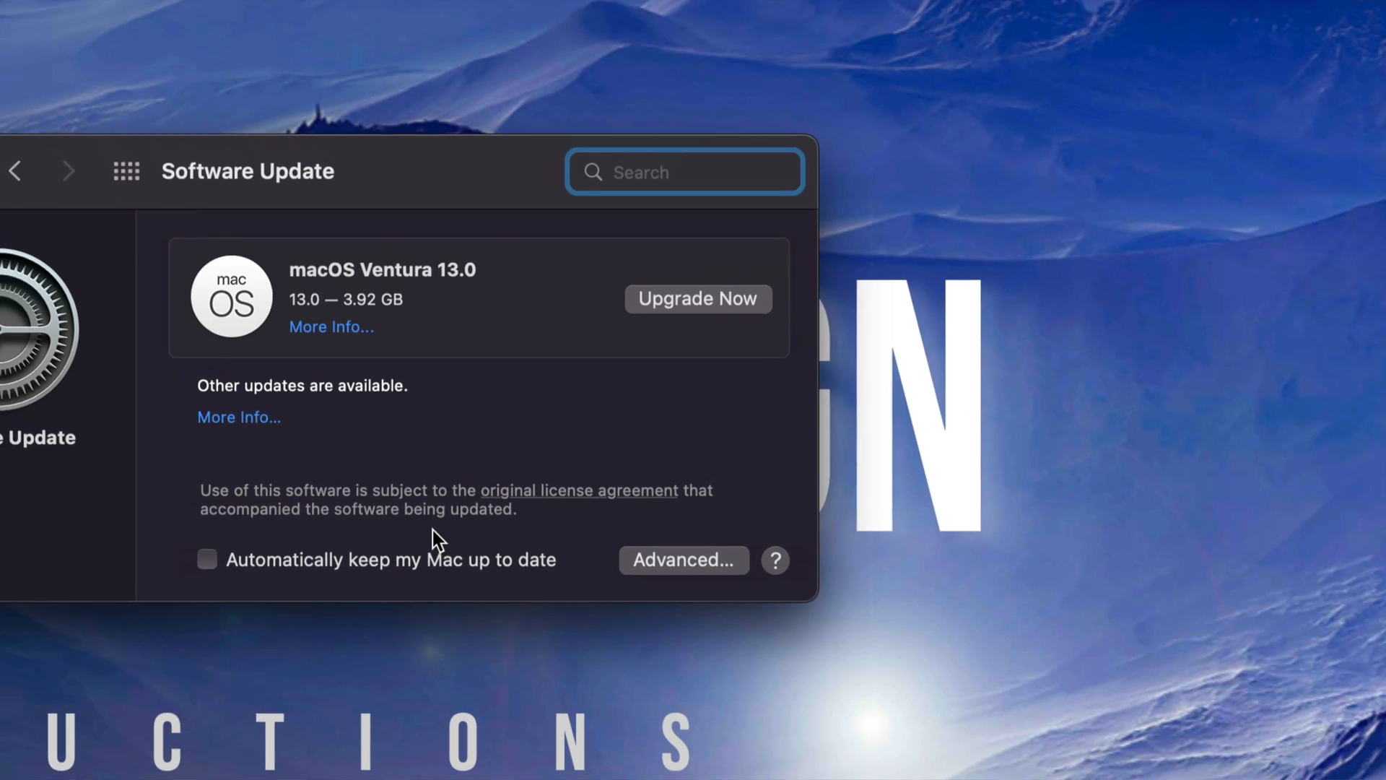
pyautogui.click(684, 560)
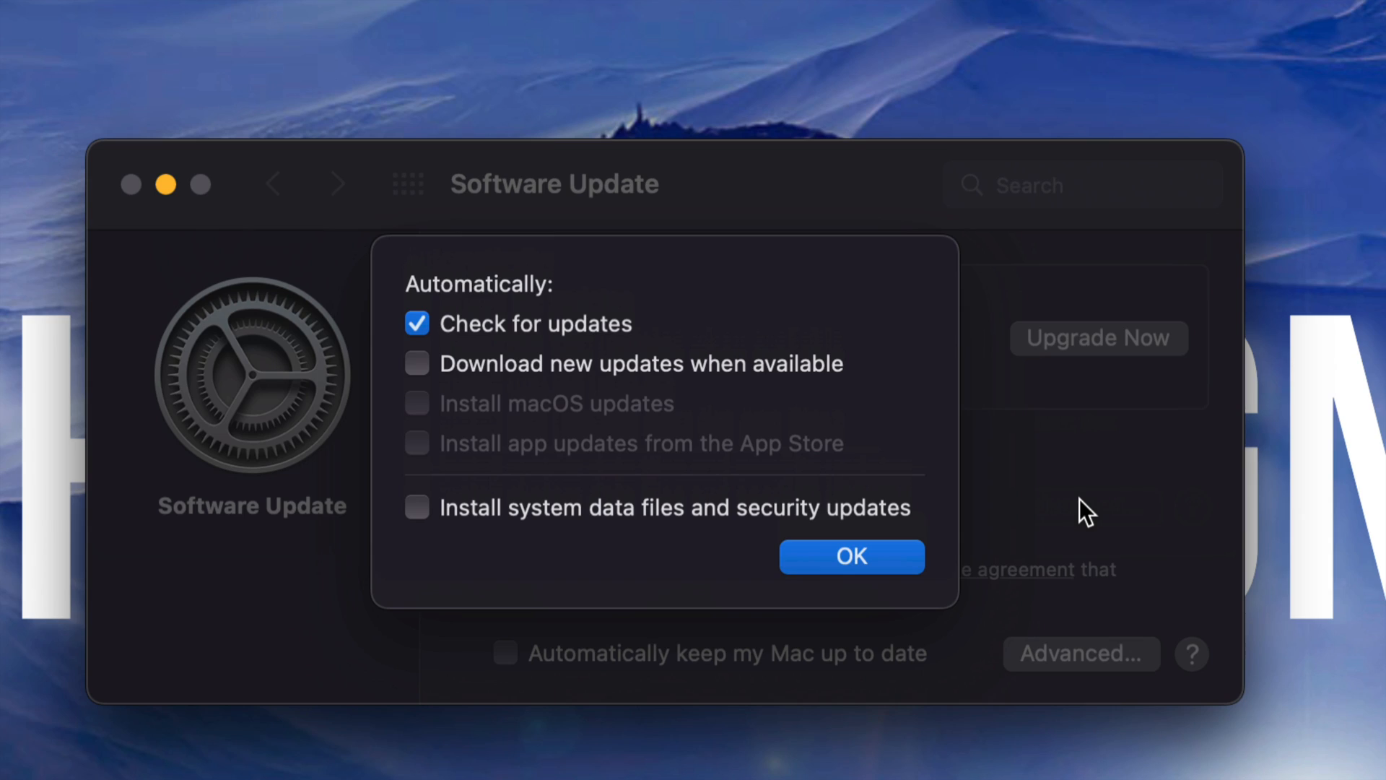
pyautogui.moveTo(487, 406)
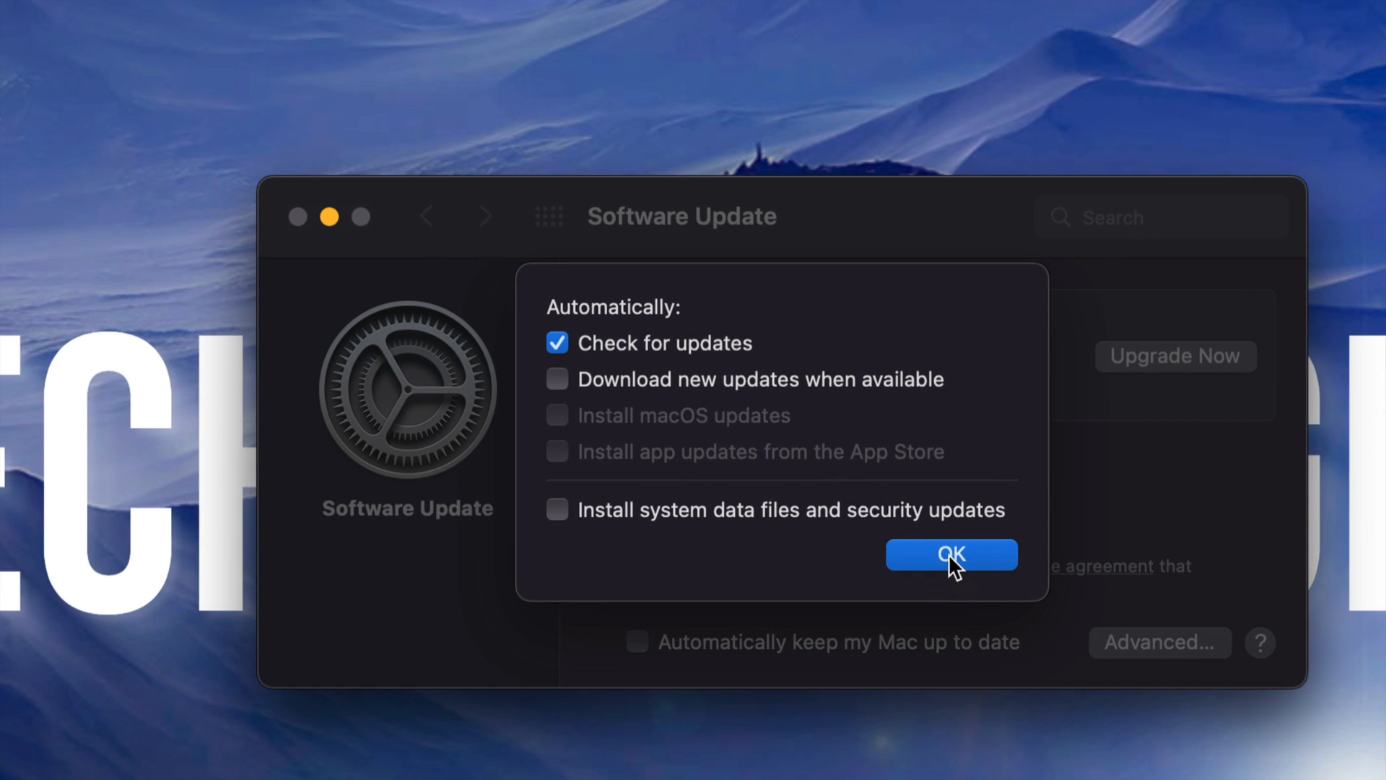
pyautogui.click(952, 555)
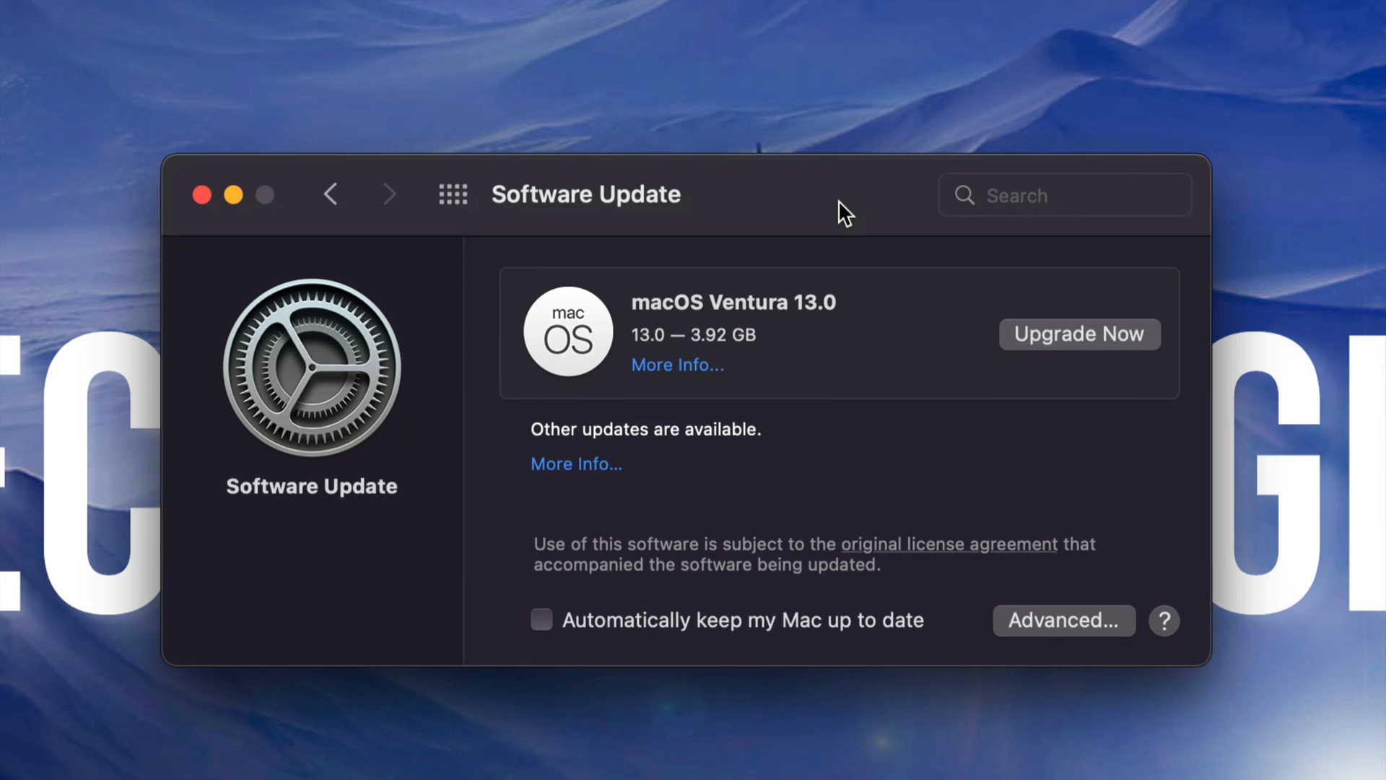
pyautogui.moveTo(851, 343)
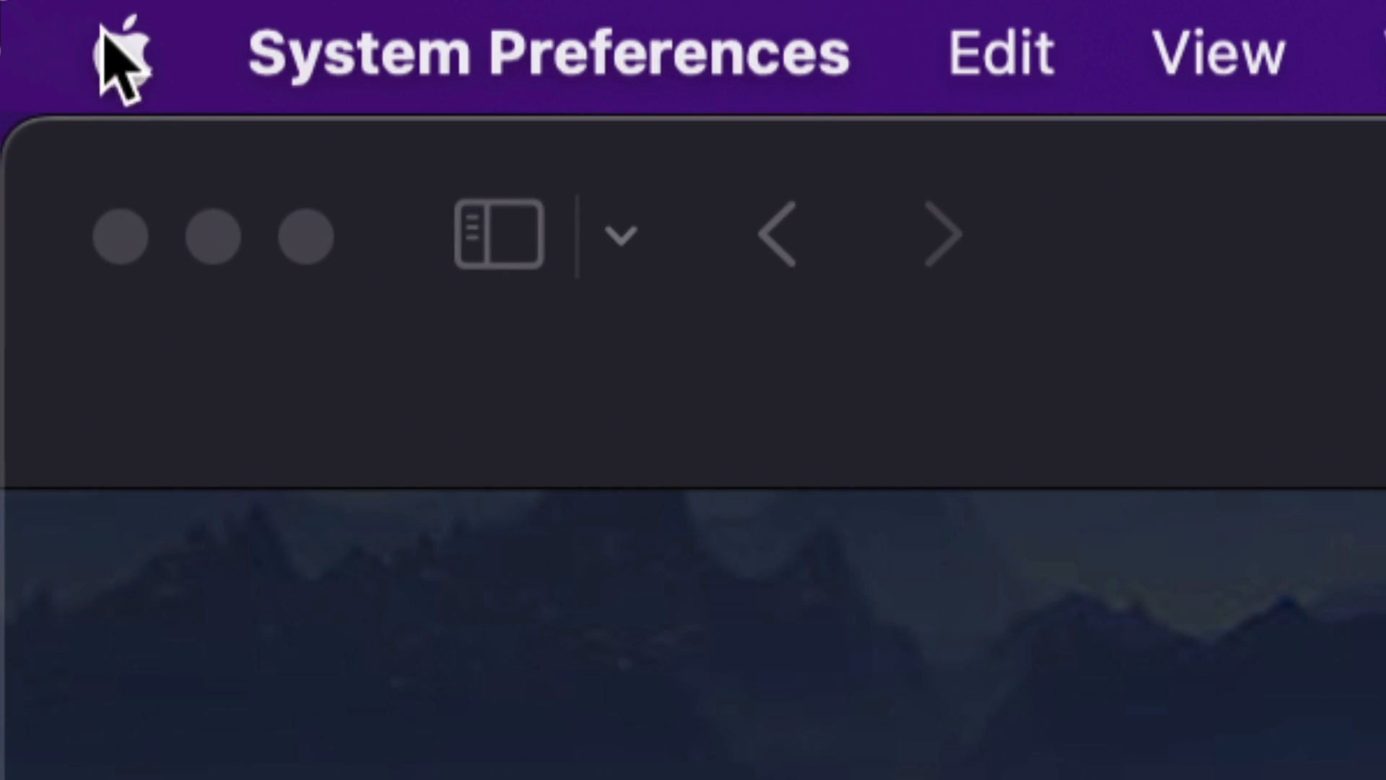
# - Search the App Store for 'macos ventura' and request the macOS Ventura installer
pyautogui.click(124, 53)
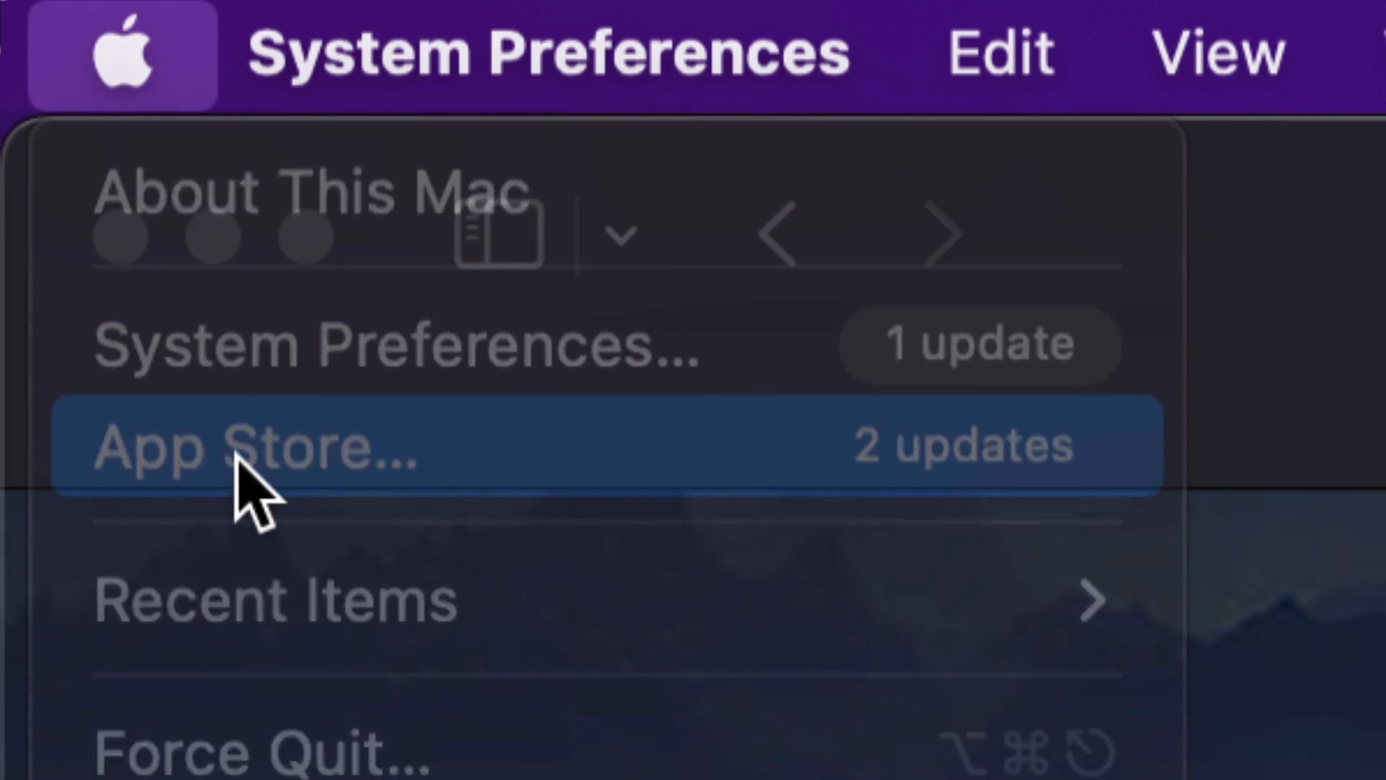
pyautogui.click(257, 446)
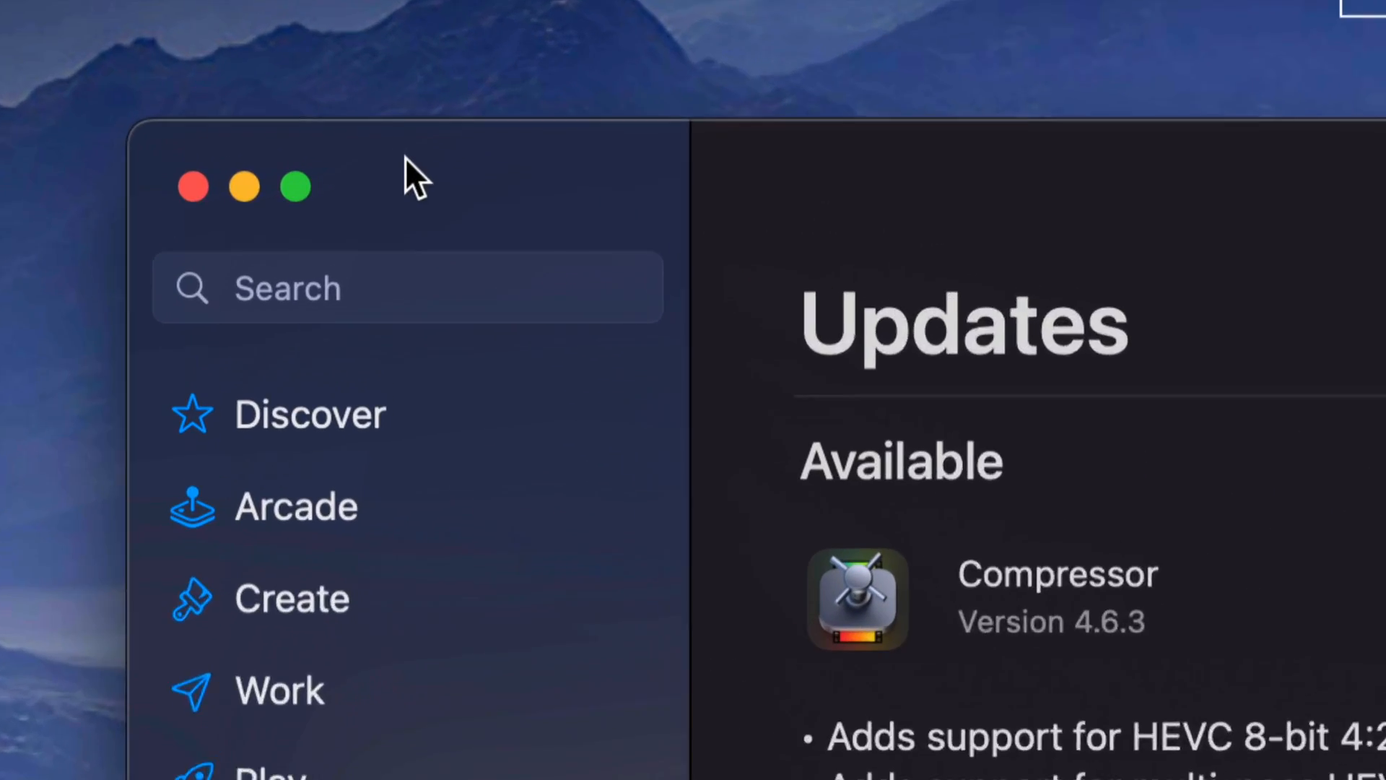
pyautogui.write('macos ventura')
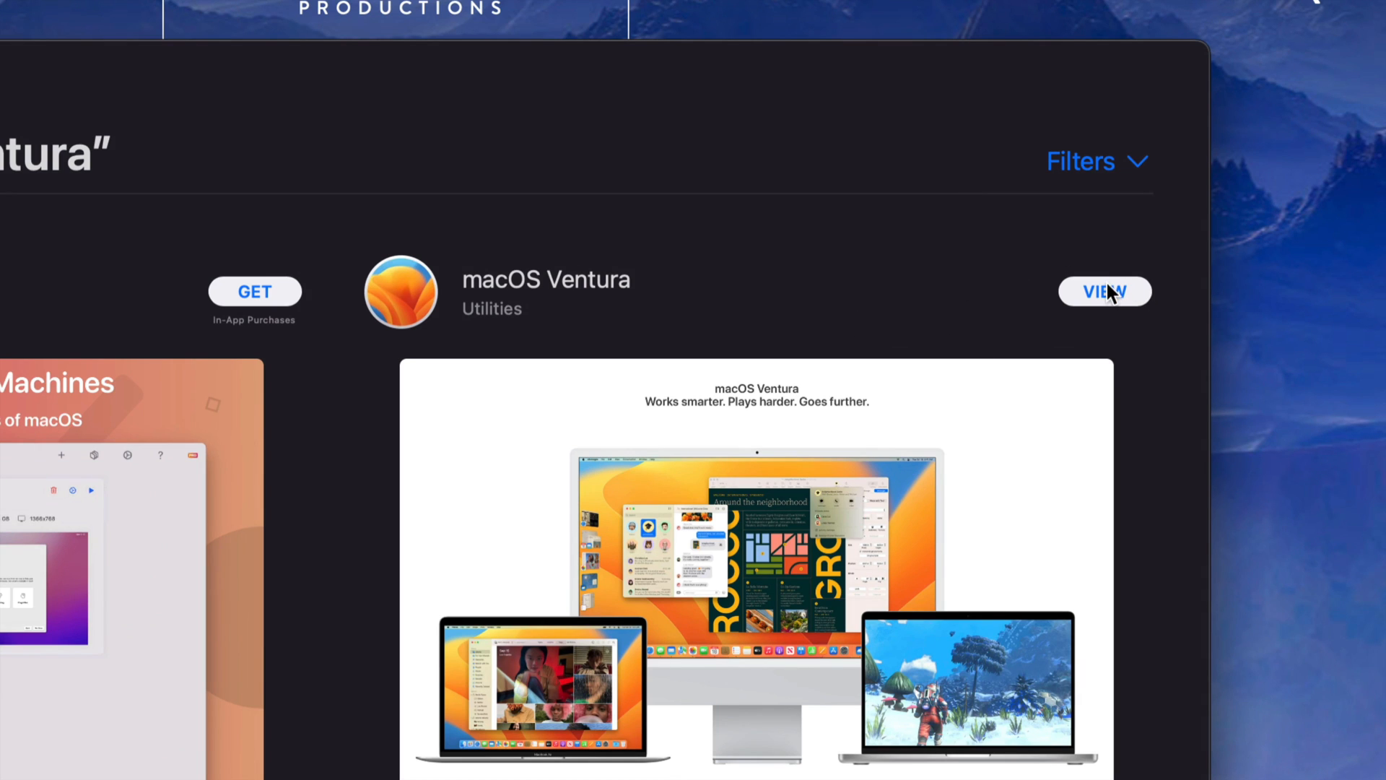
pyautogui.click(1104, 291)
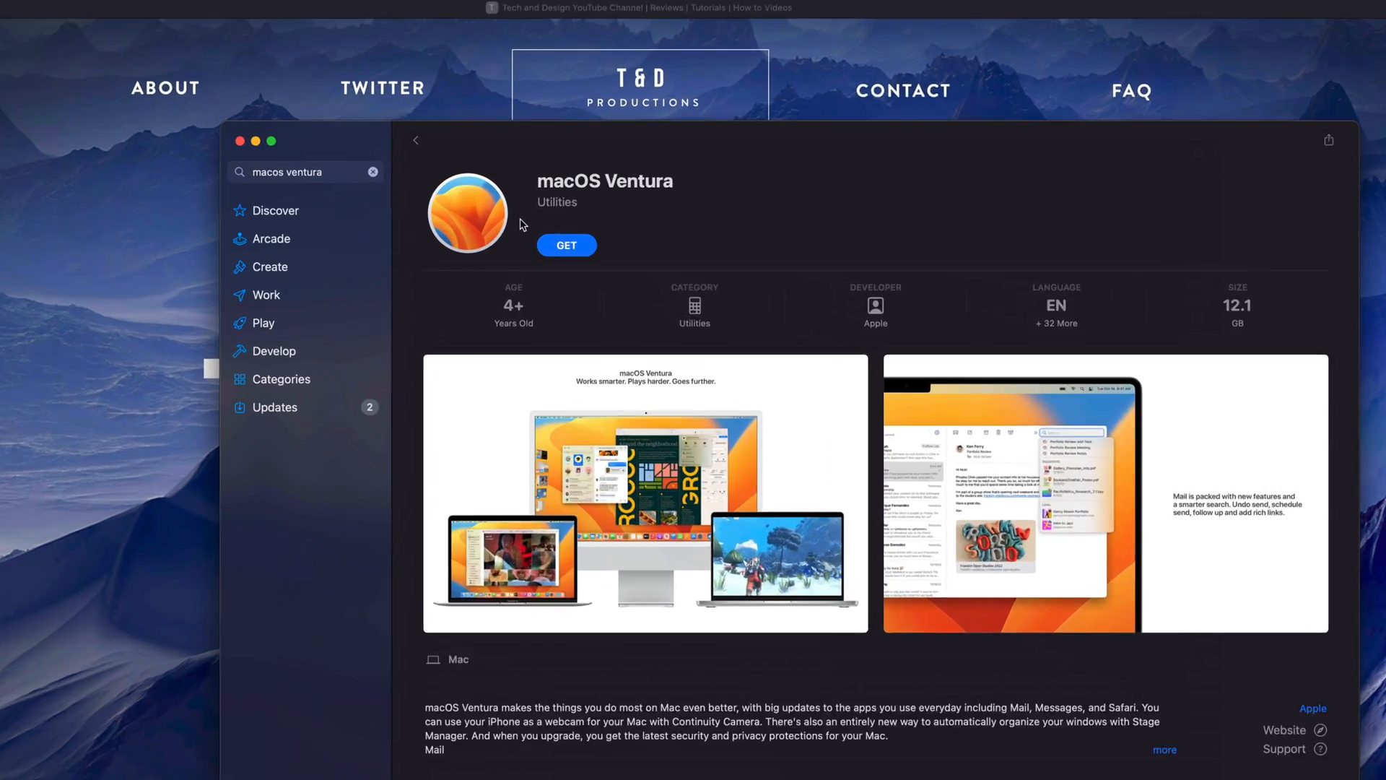
pyautogui.click(566, 245)
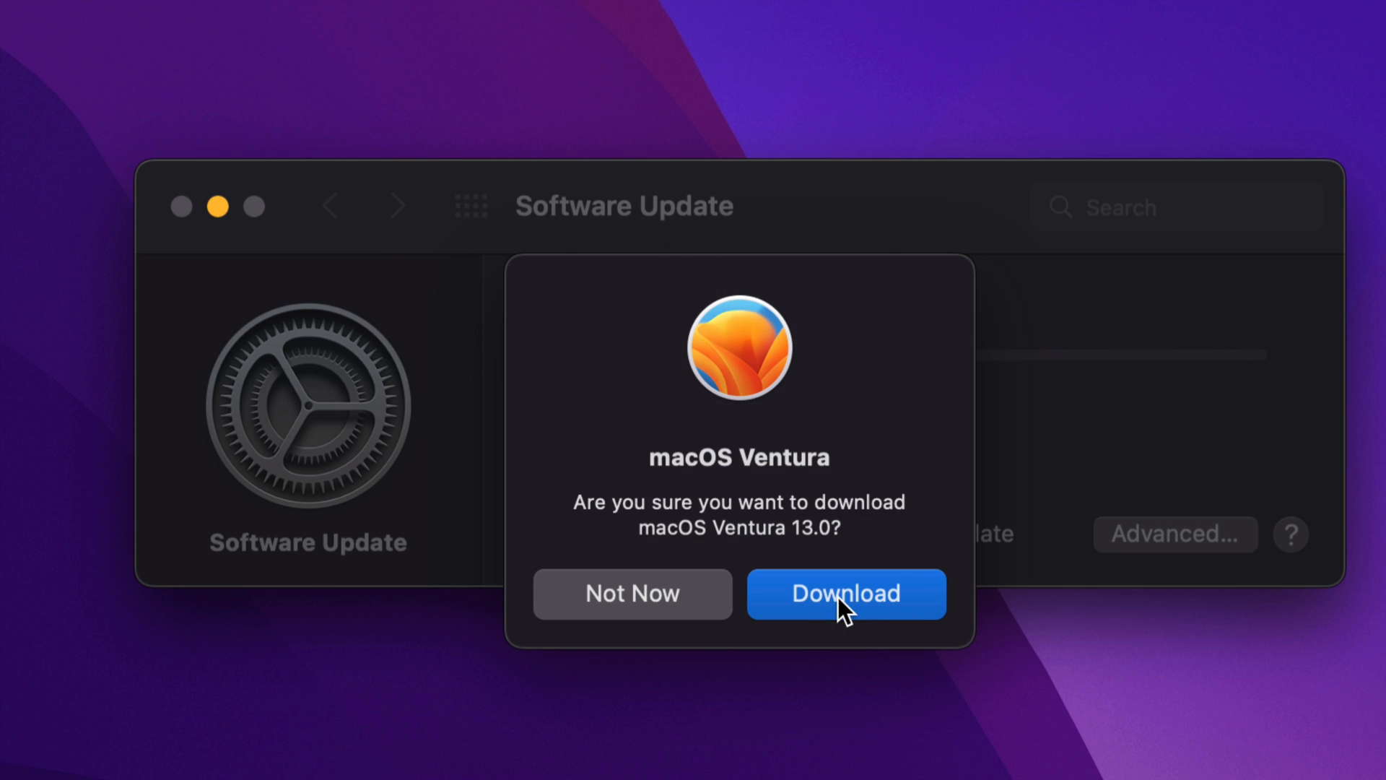
# - Confirm downloading macOS Ventura 13.0, starting the 12.15 GB download
pyautogui.click(844, 594)
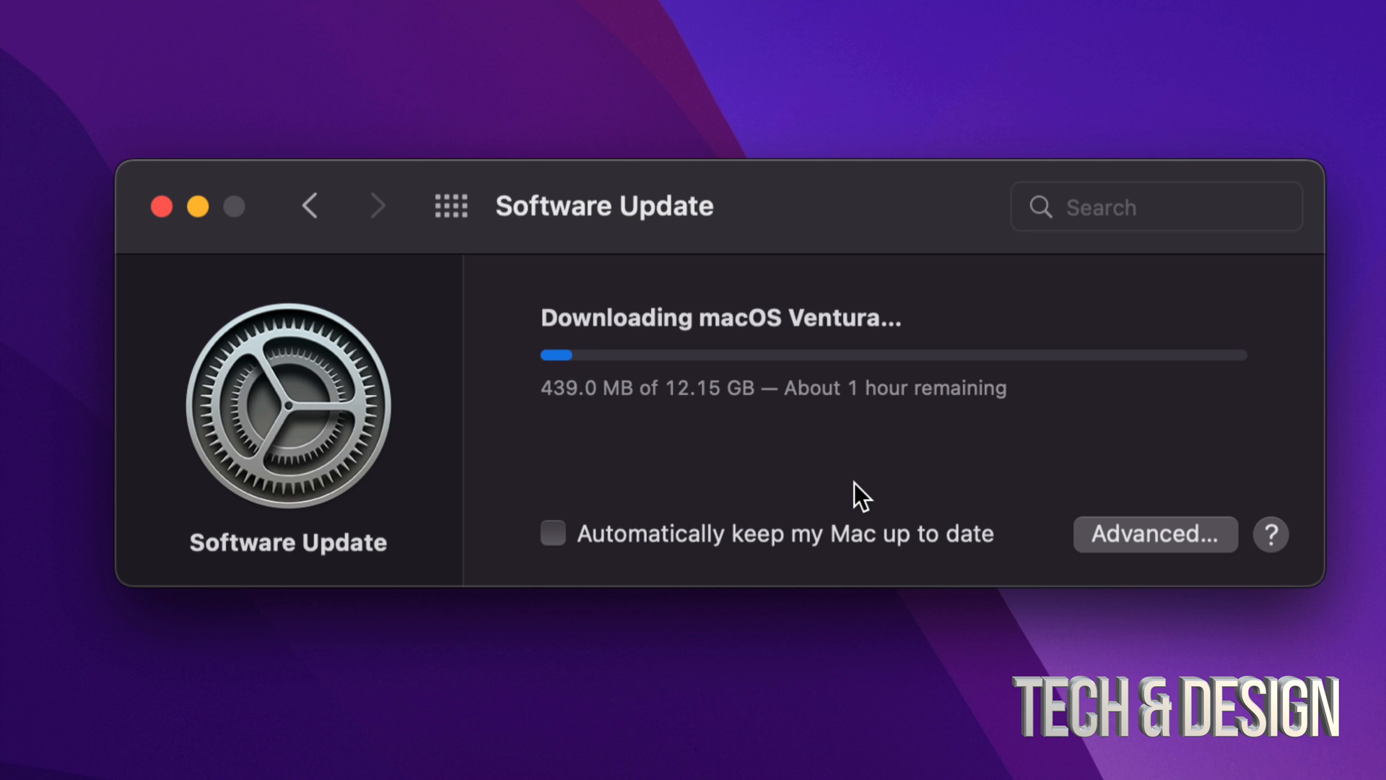
pyautogui.moveTo(895, 425)
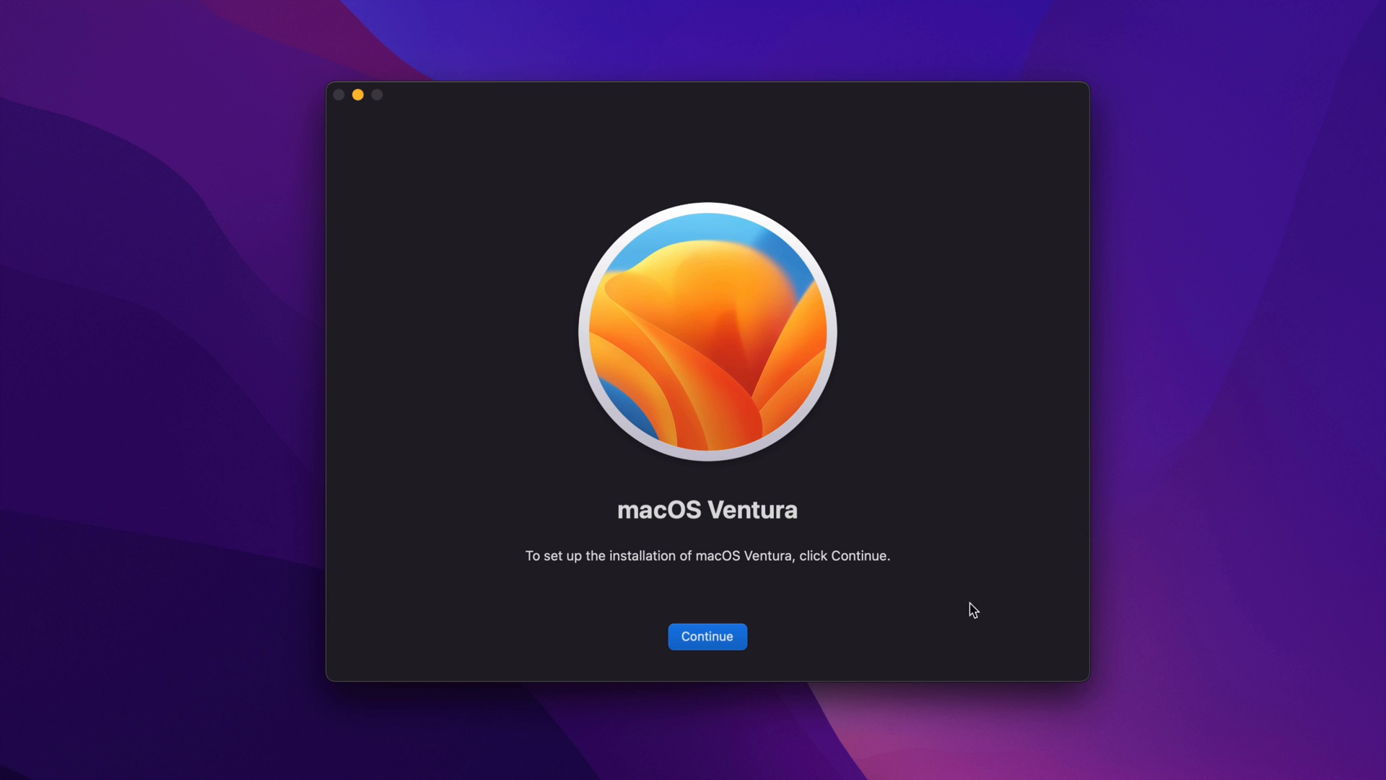
pyautogui.moveTo(548, 170)
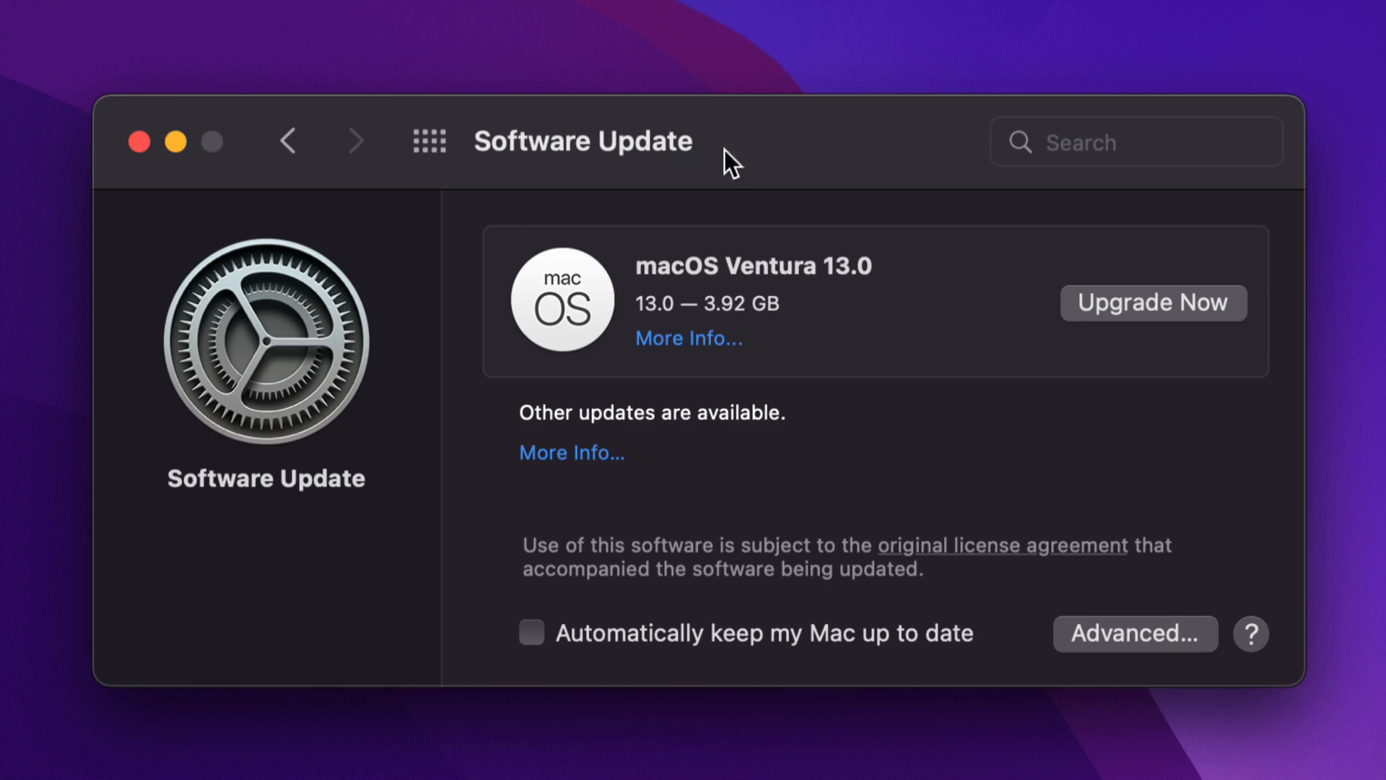
pyautogui.moveTo(1163, 329)
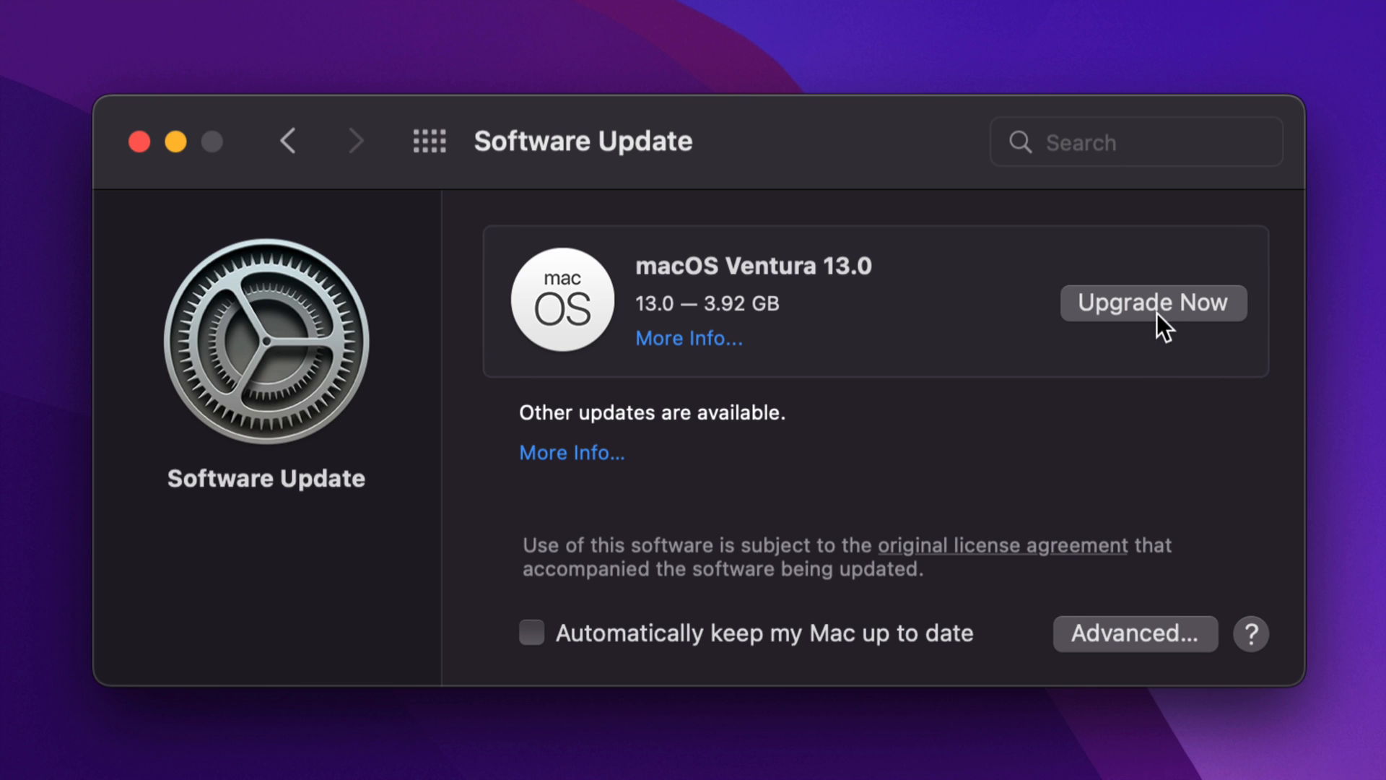
# - Launch the macOS Ventura 13.0 installer with Upgrade Now
pyautogui.click(1153, 302)
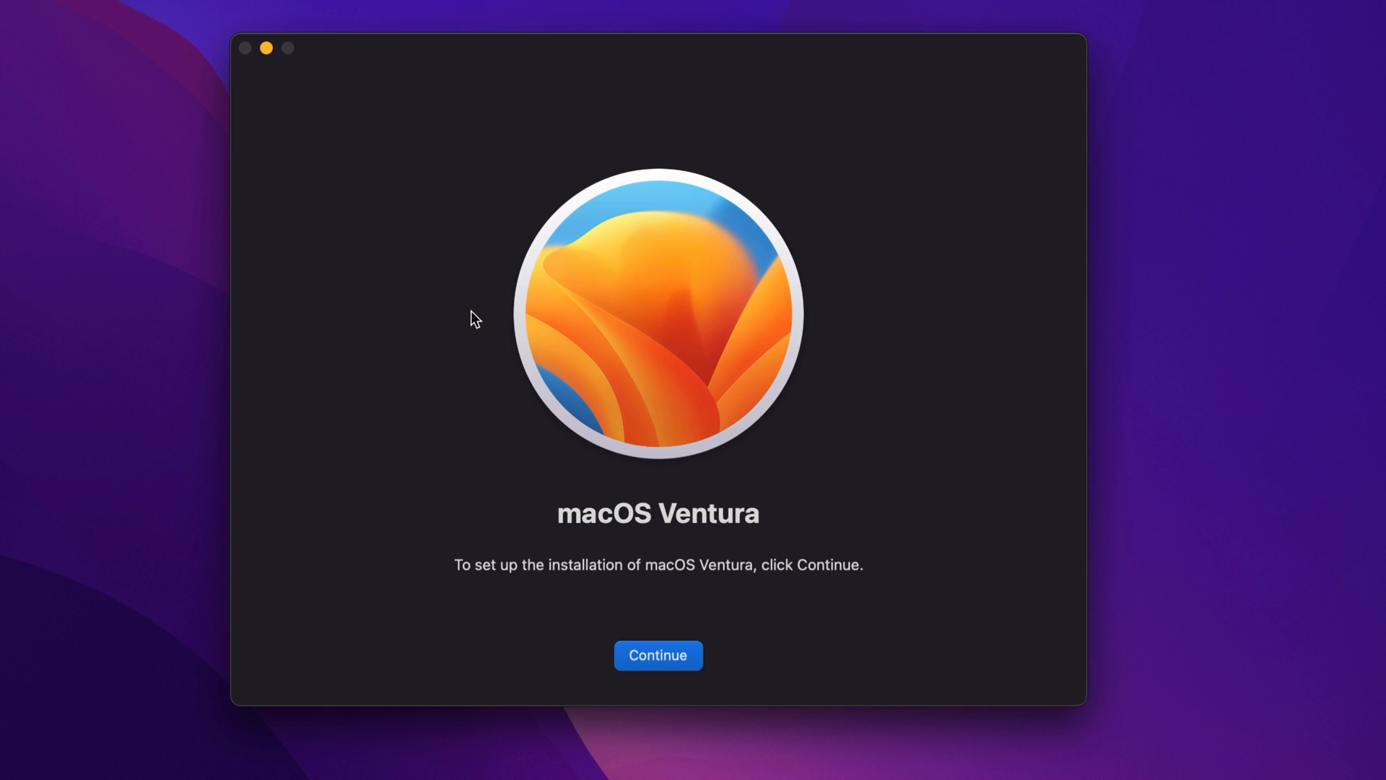
pyautogui.moveTo(489, 327)
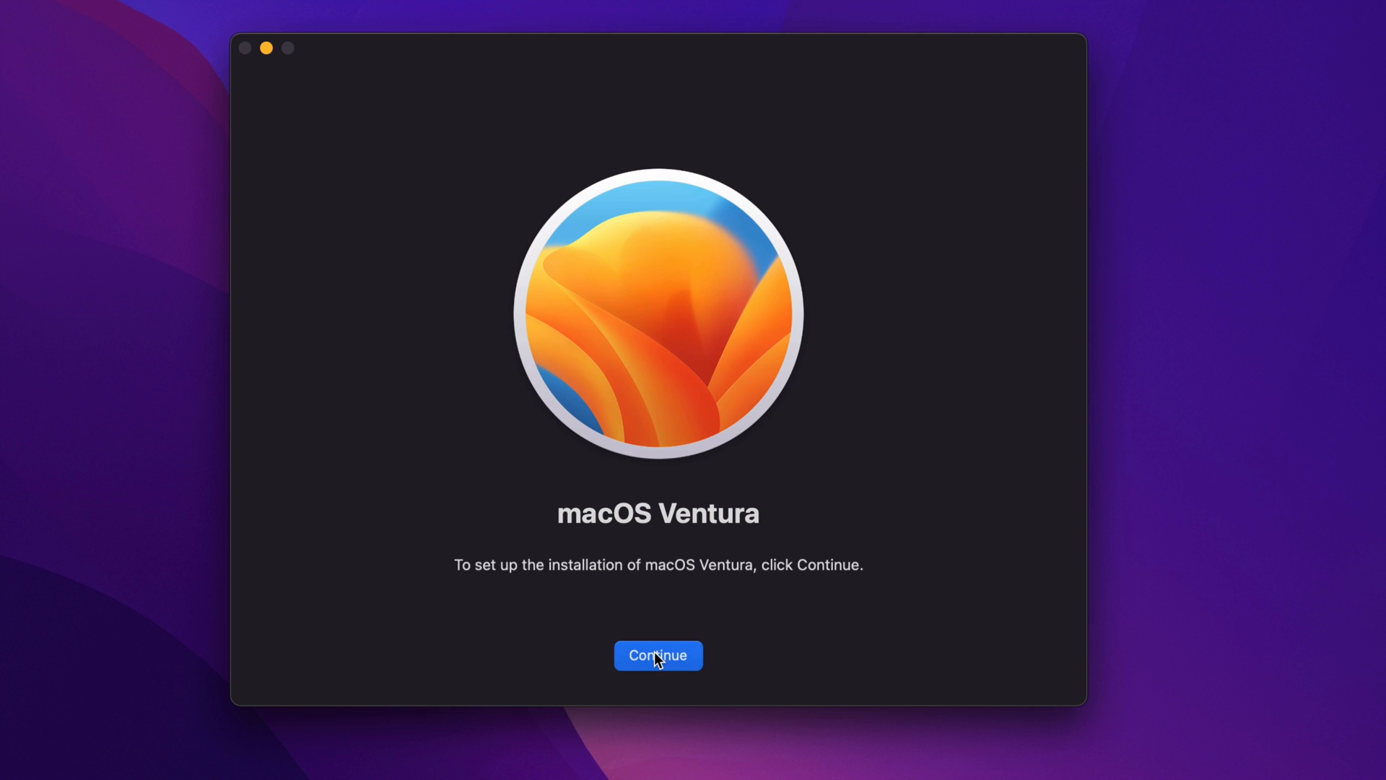
# - Accept the Ventura license, install to Macintosh HD, and authorize with the admin password
pyautogui.click(658, 655)
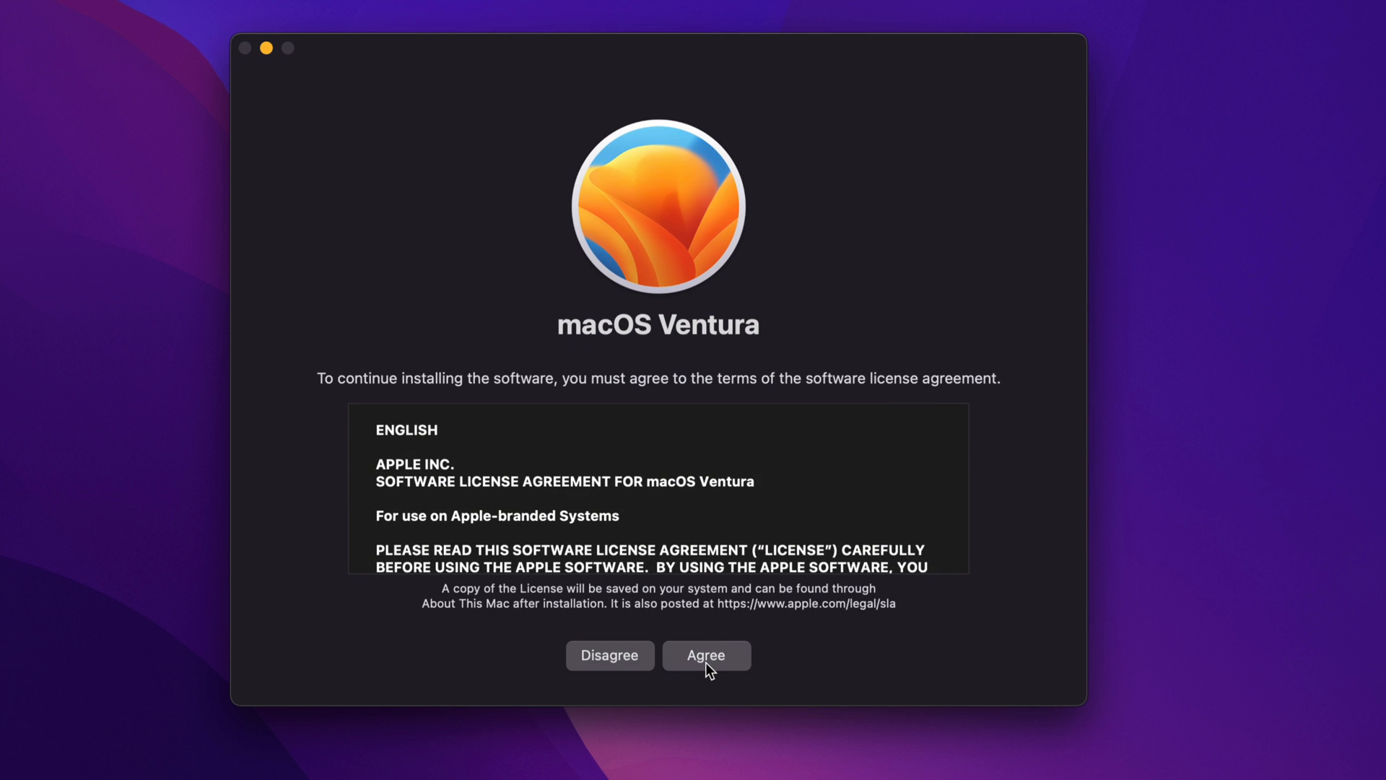
pyautogui.click(706, 655)
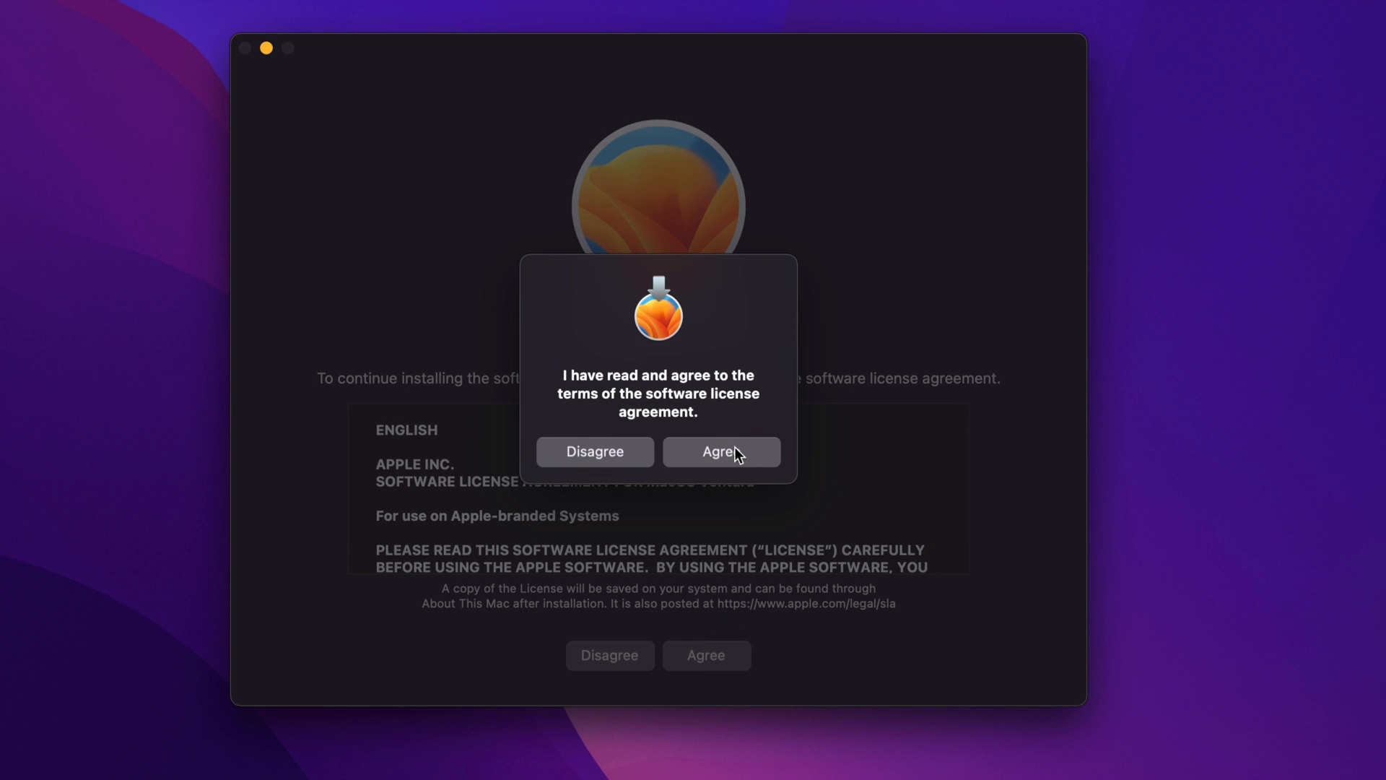
pyautogui.click(720, 452)
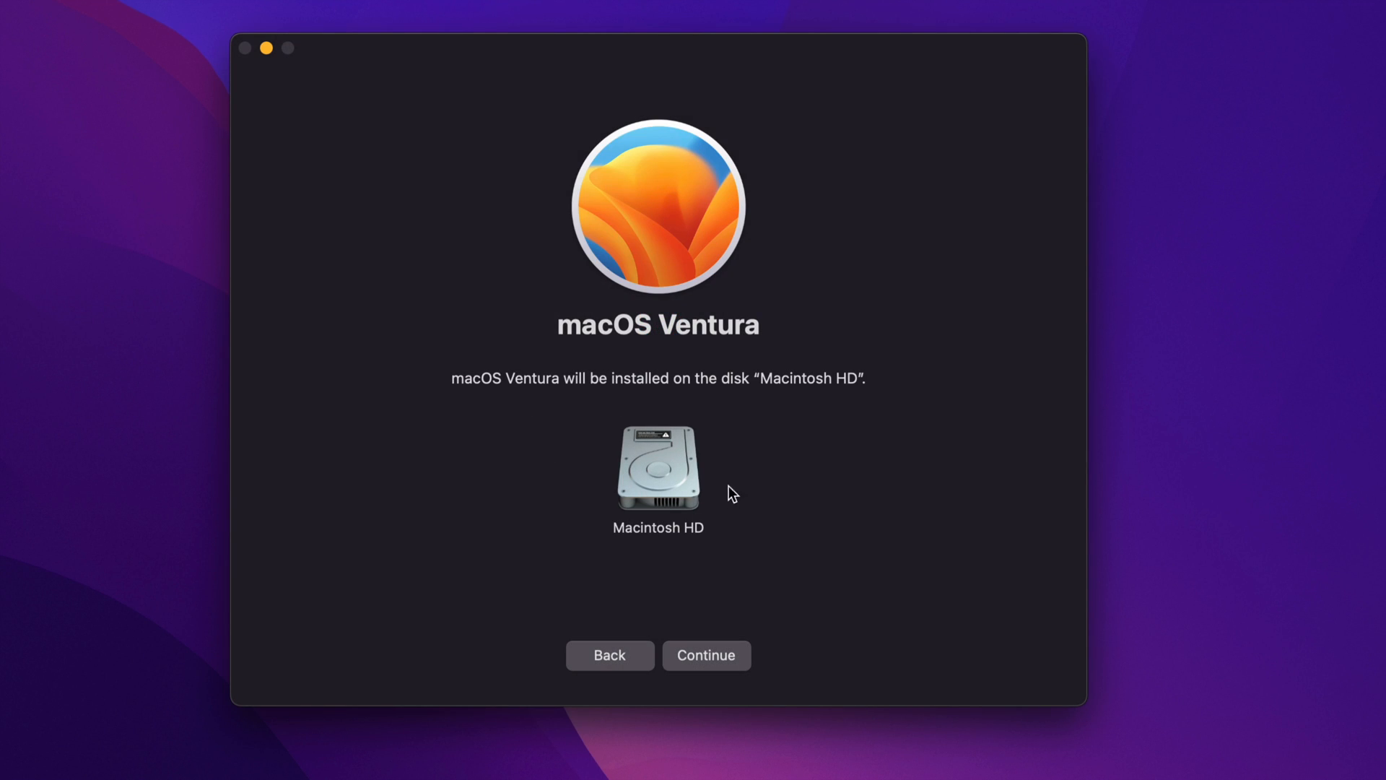
pyautogui.moveTo(693, 517)
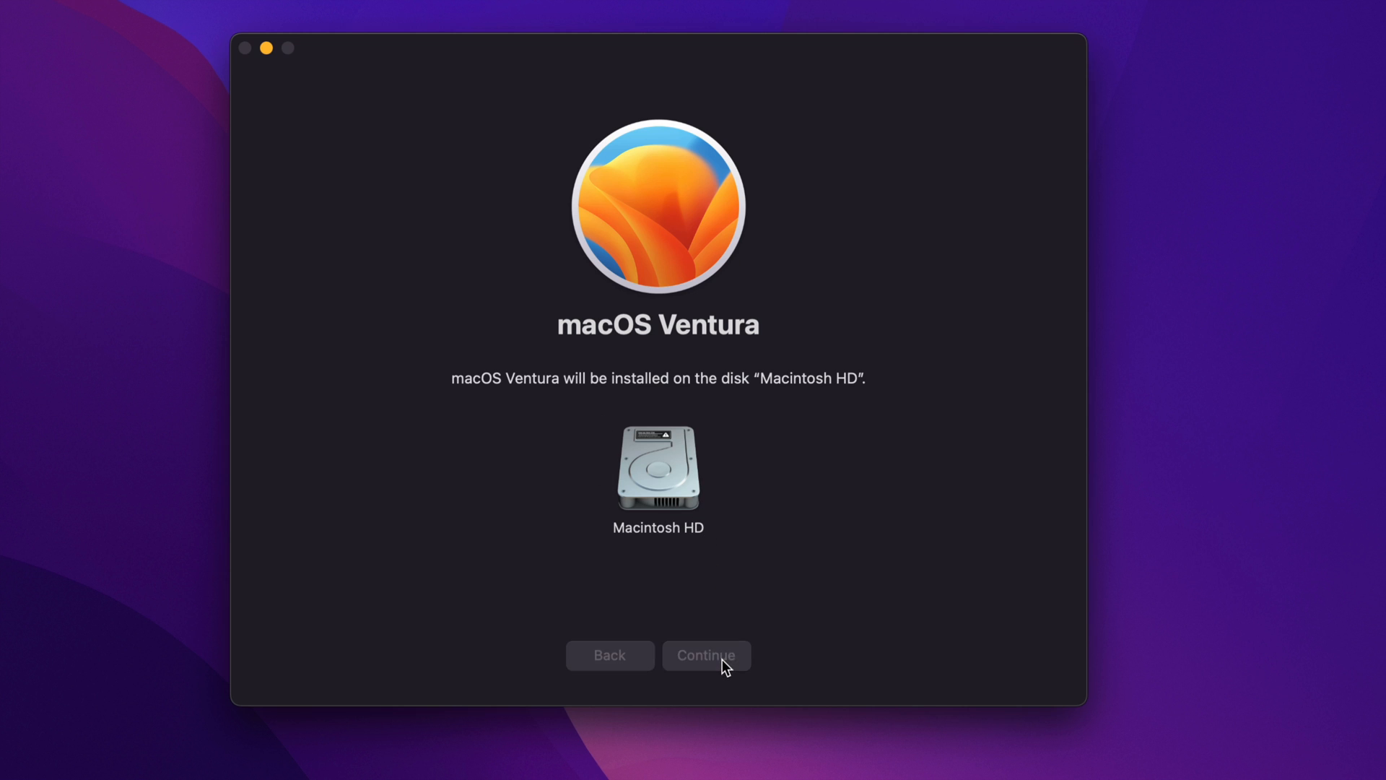
pyautogui.click(705, 655)
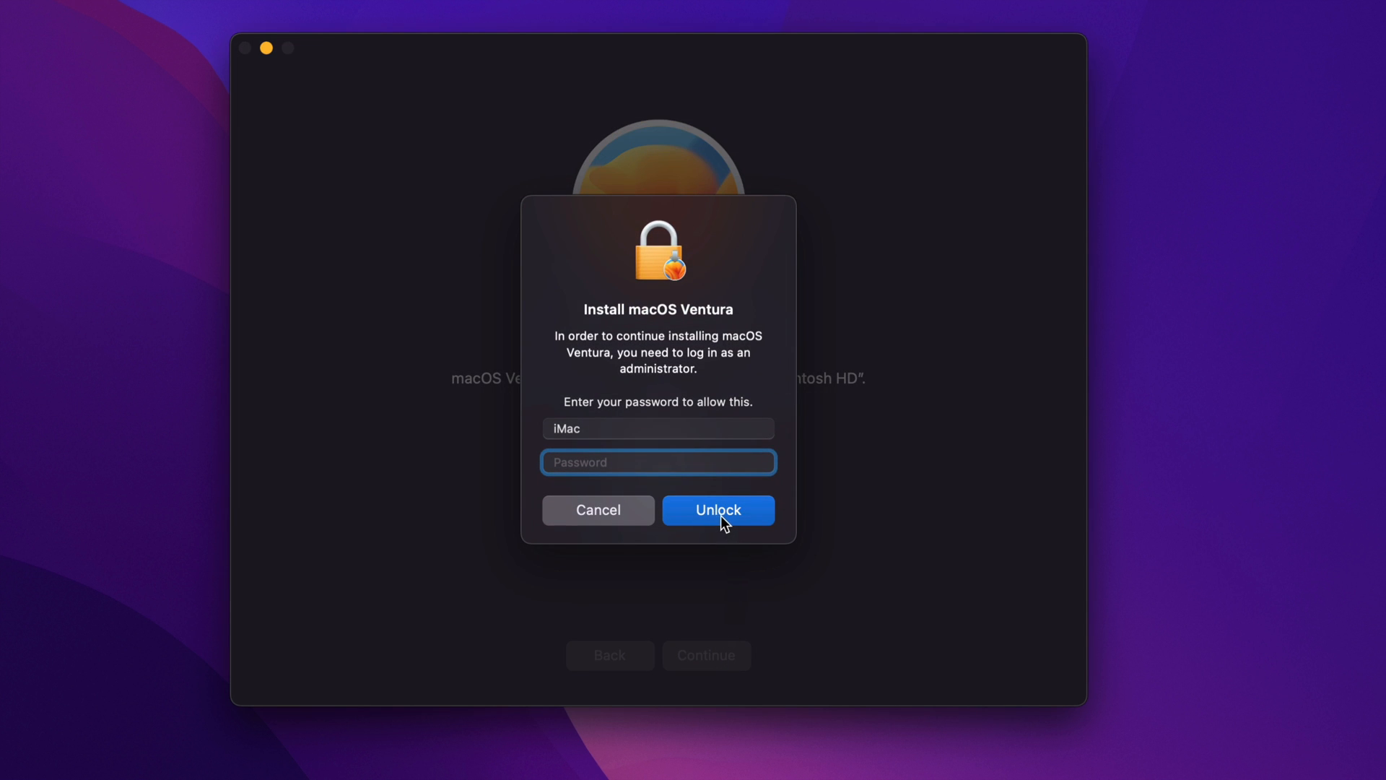
pyautogui.click(718, 511)
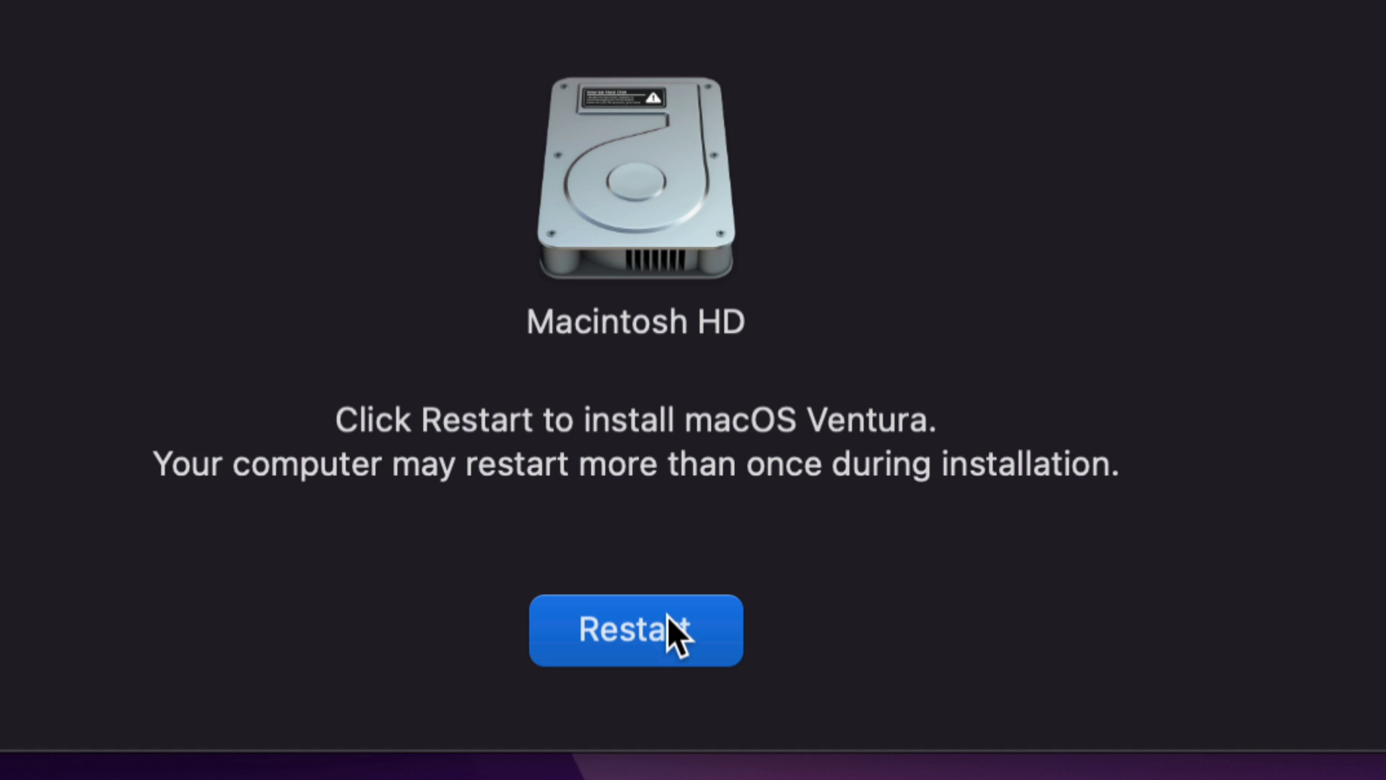
# - Restart to install macOS Ventura, ending in System Settings > General
pyautogui.click(634, 630)
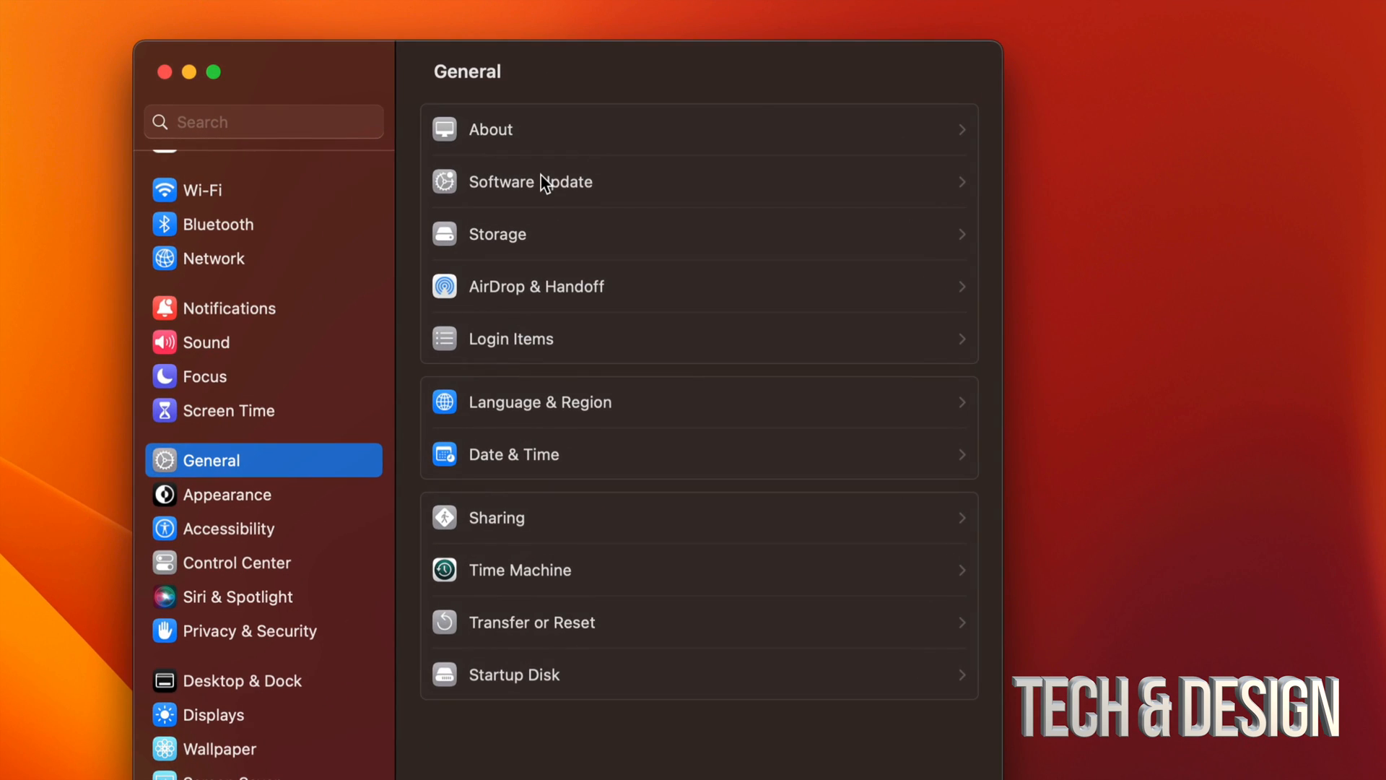
# - Open Software Update to confirm macOS Ventura 13.0 (22A380) is up to date
pyautogui.click(529, 181)
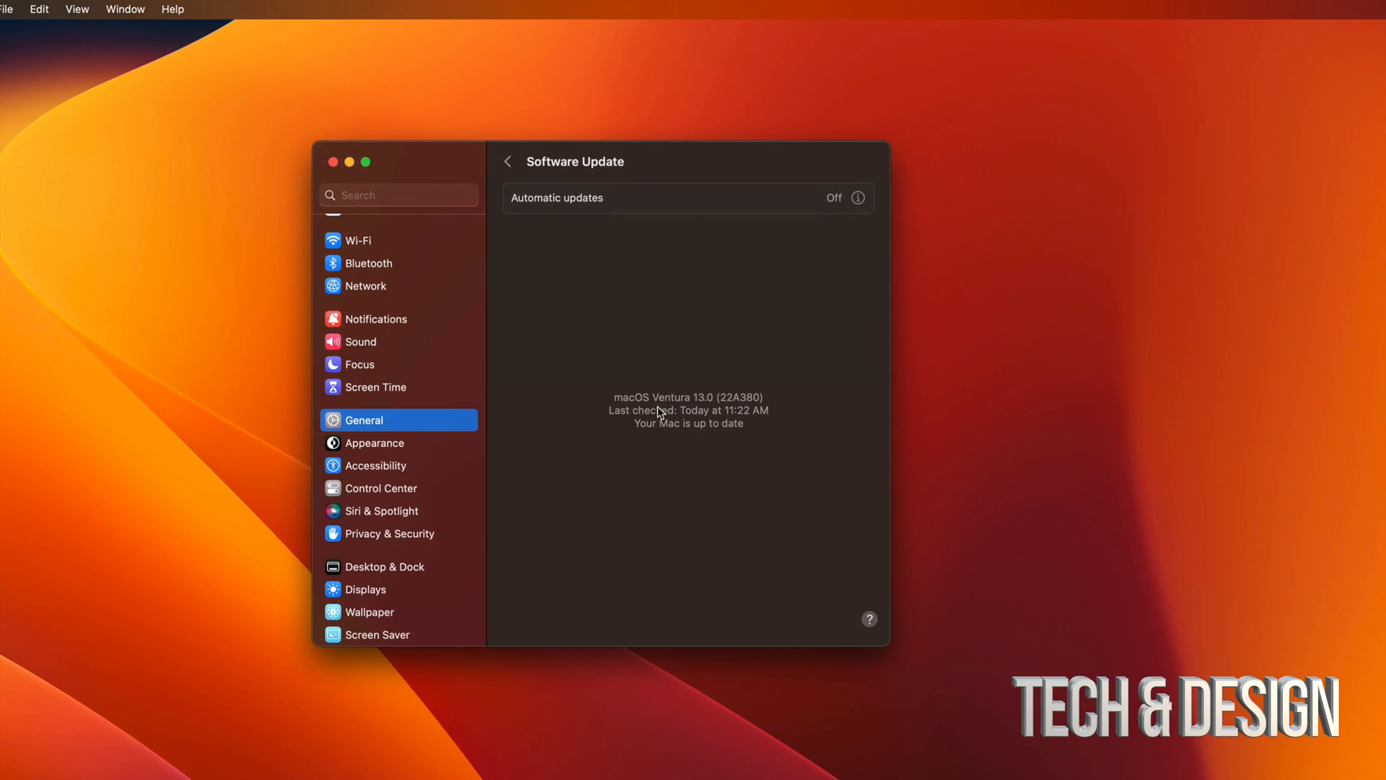
pyautogui.moveTo(557, 351)
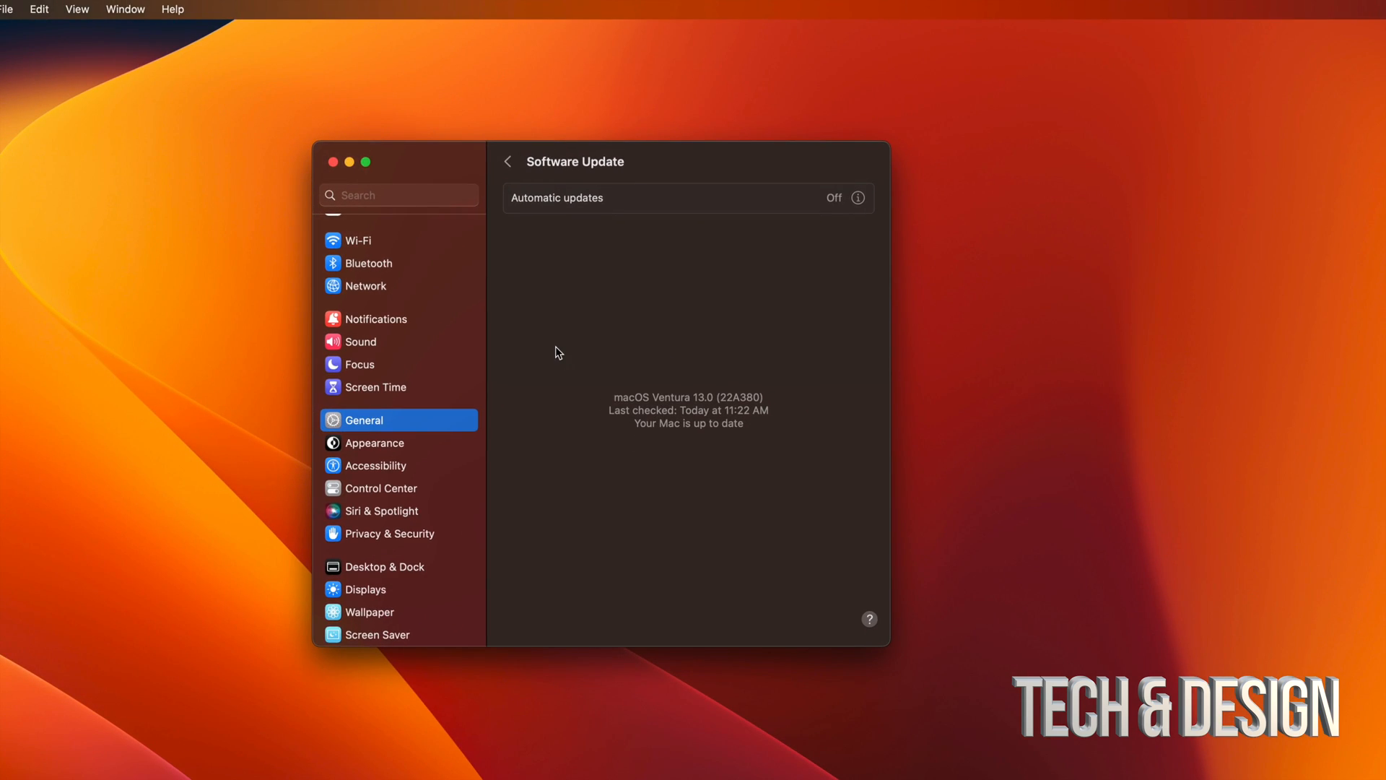
pyautogui.moveTo(493, 295)
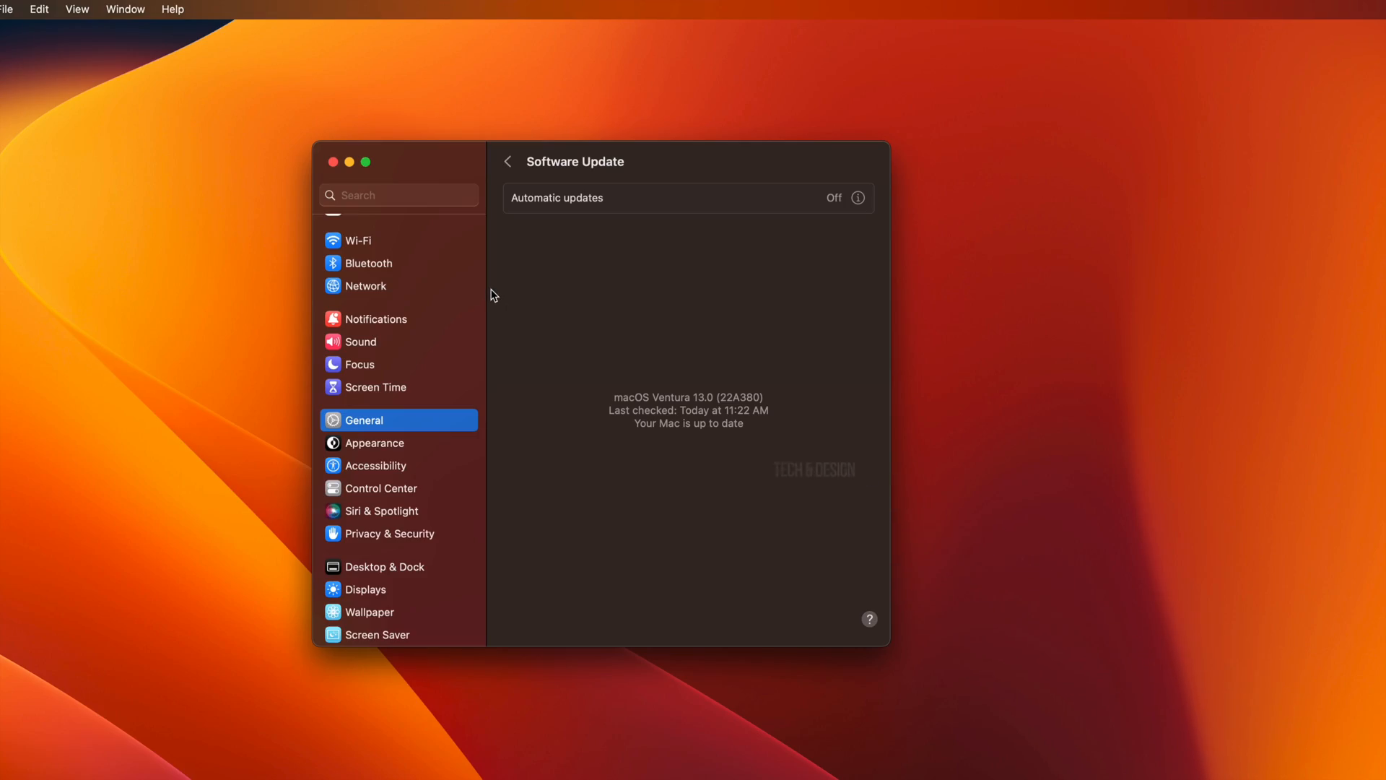